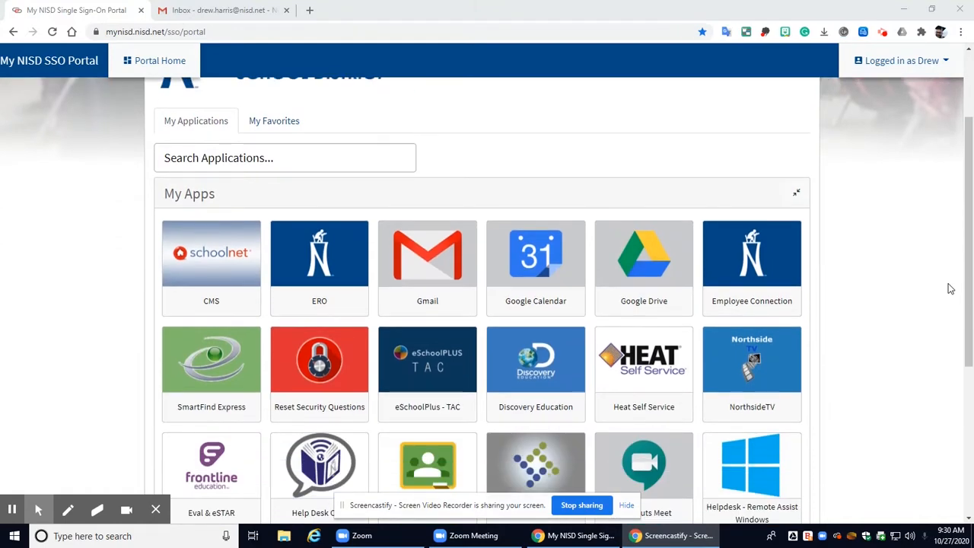
# Open the CTE Adobe - L Dashboard tile to reach the AppStream Adobe catalog.
pyautogui.scroll(3)
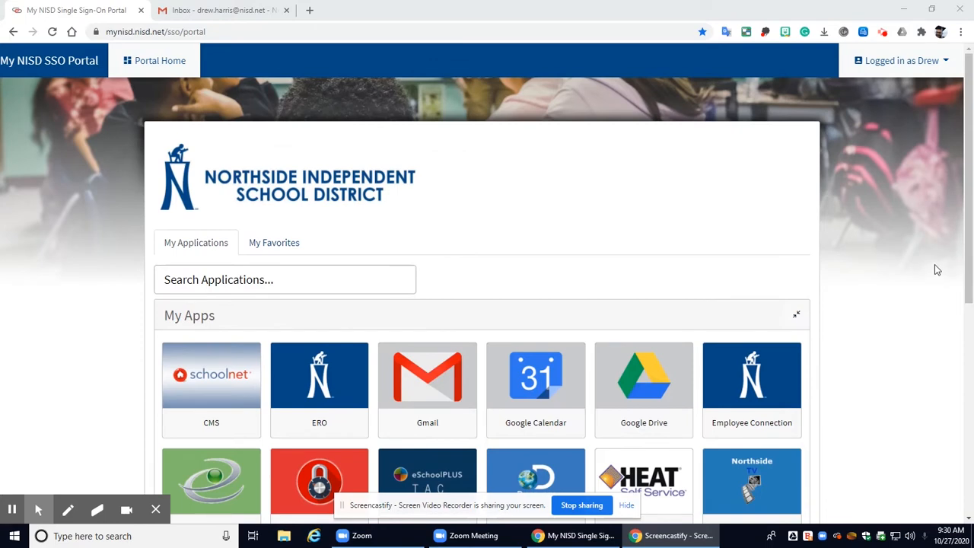
pyautogui.moveTo(935, 266)
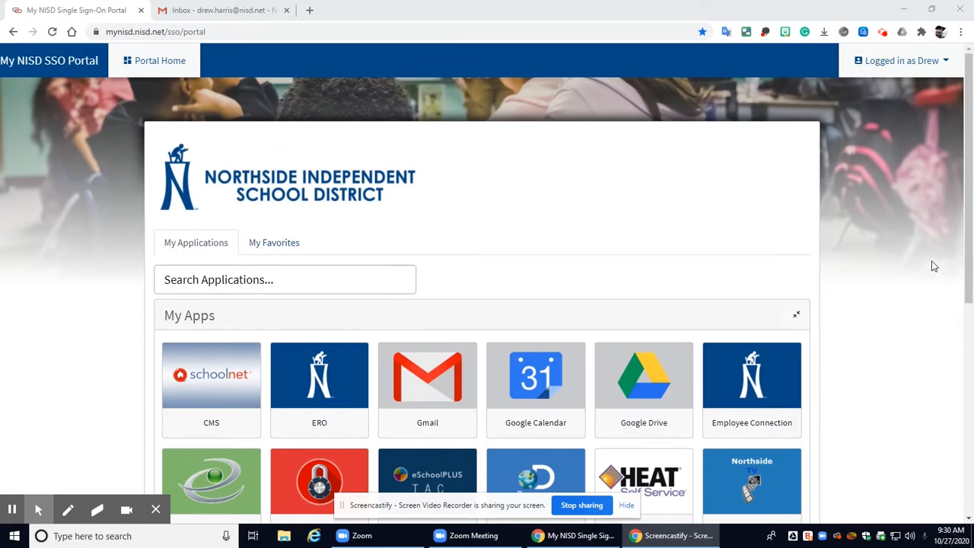
pyautogui.scroll(-3)
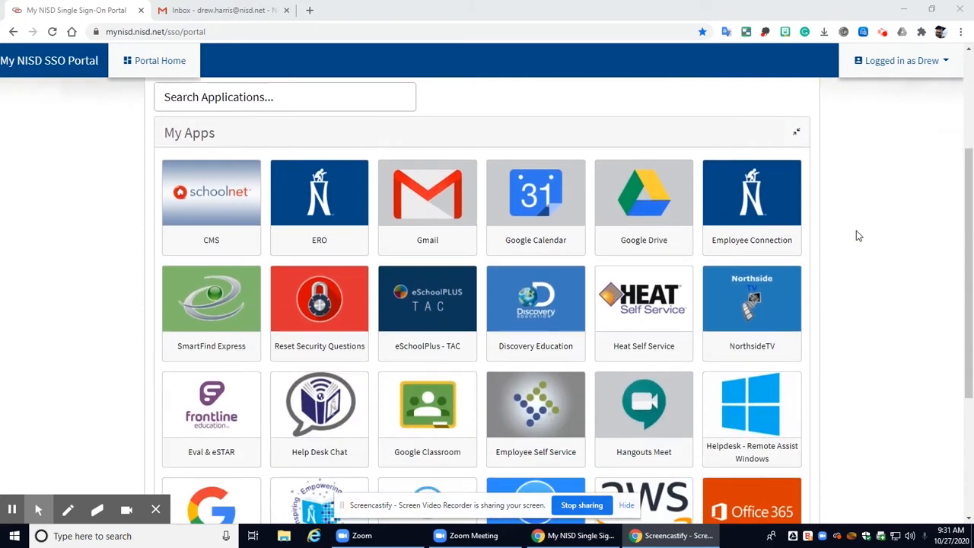
pyautogui.scroll(-3)
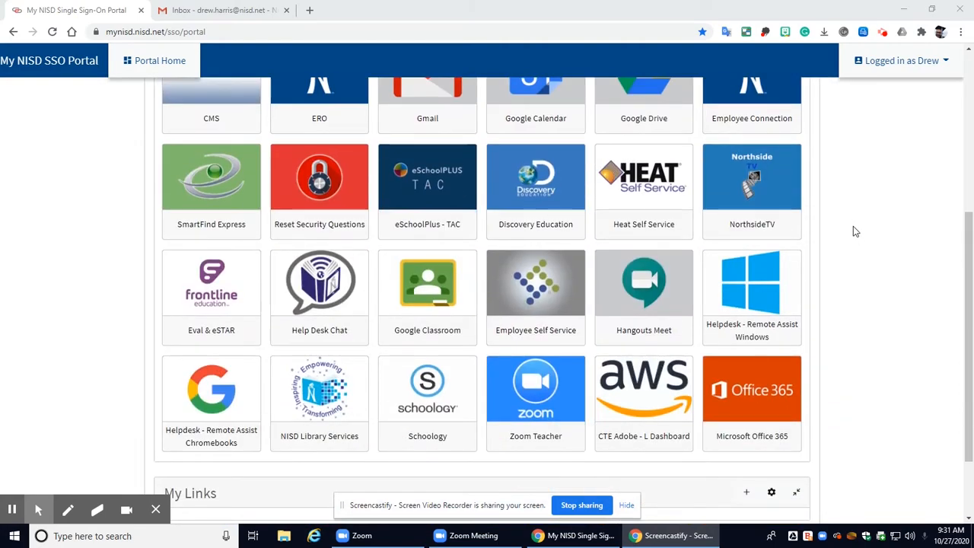
pyautogui.scroll(3)
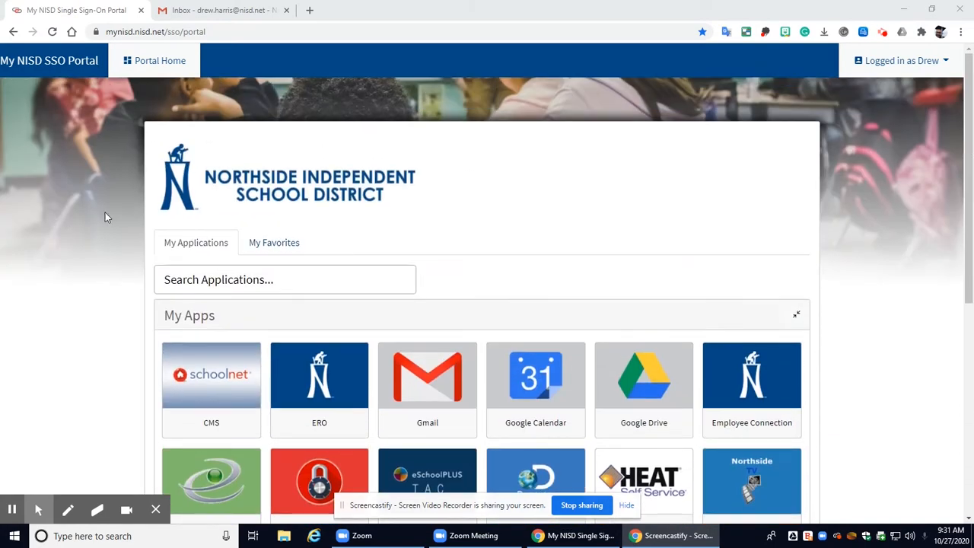
pyautogui.scroll(-3)
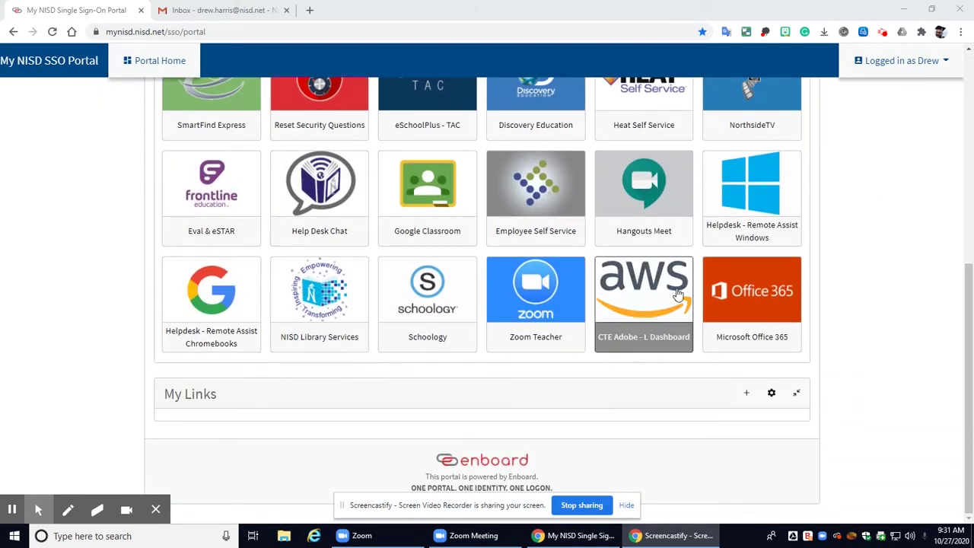
pyautogui.moveTo(670, 295)
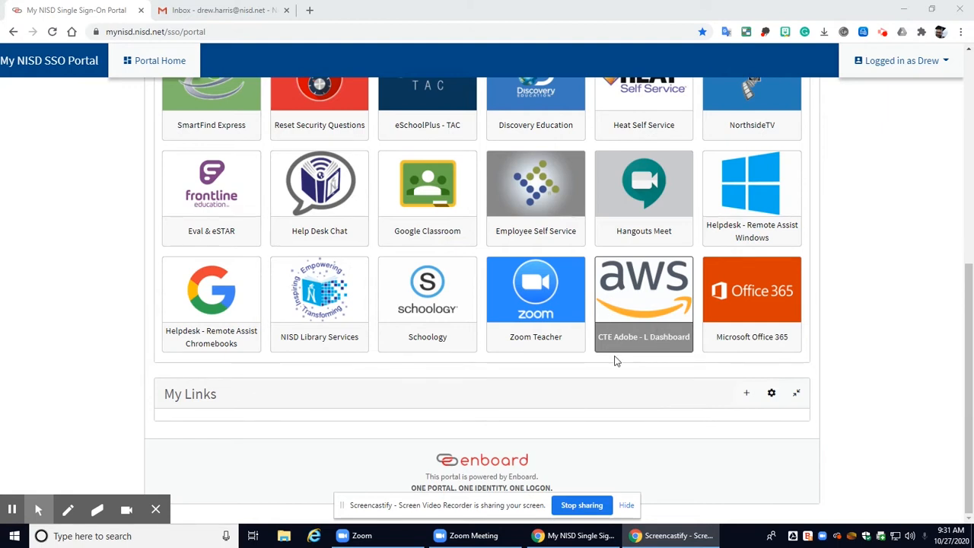
pyautogui.moveTo(658, 305)
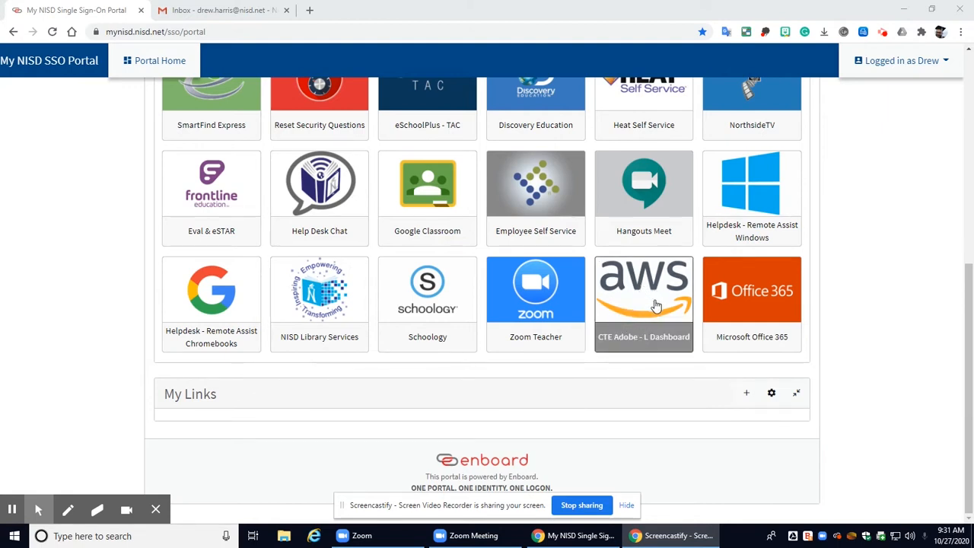
pyautogui.click(644, 289)
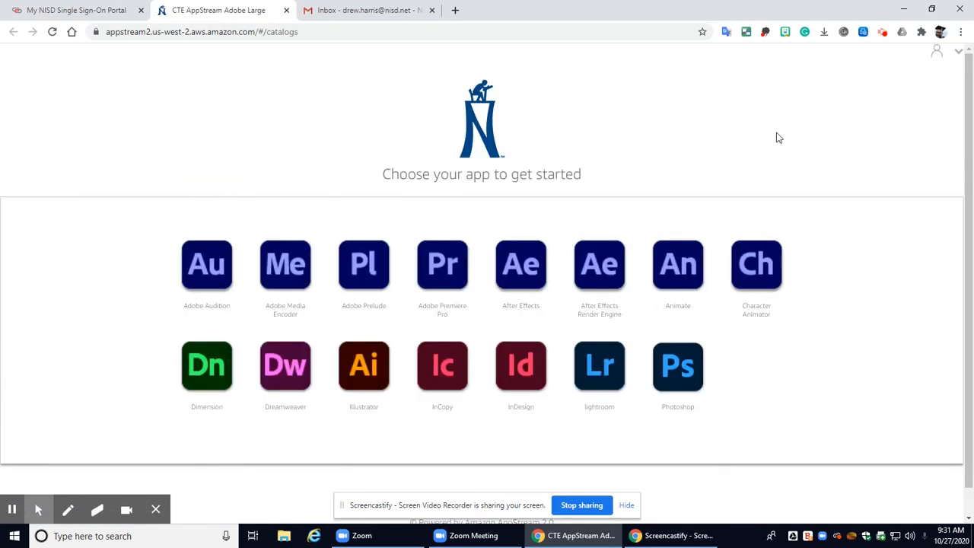
pyautogui.moveTo(830, 170)
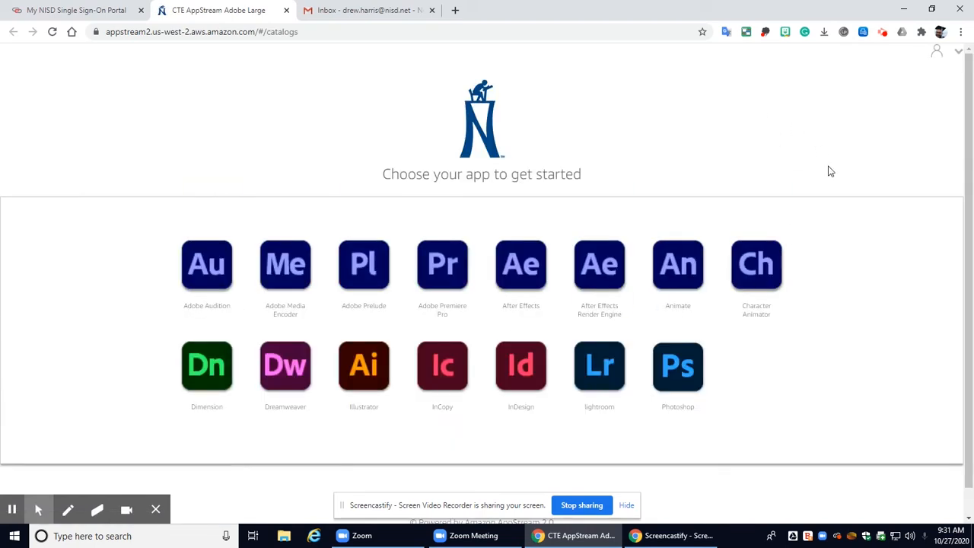
pyautogui.moveTo(840, 179)
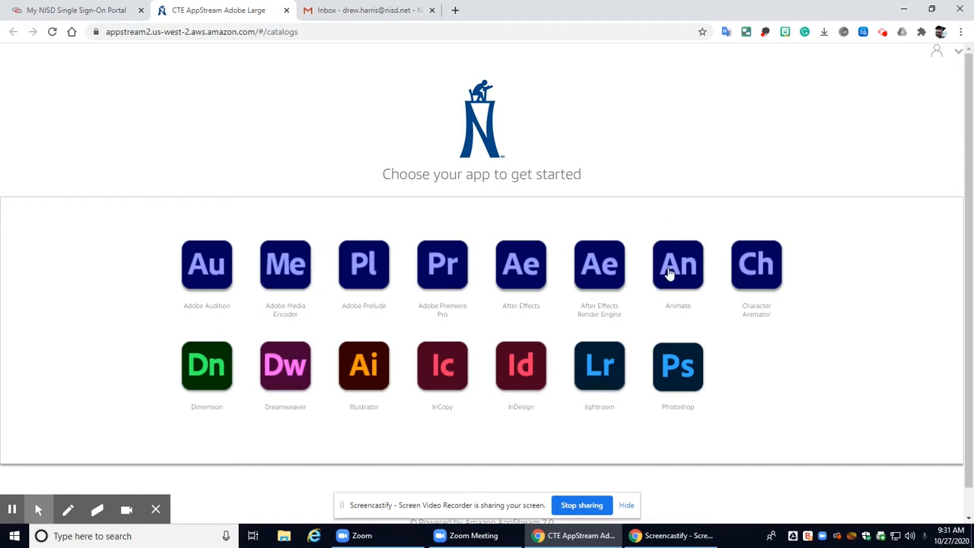
pyautogui.moveTo(500, 368)
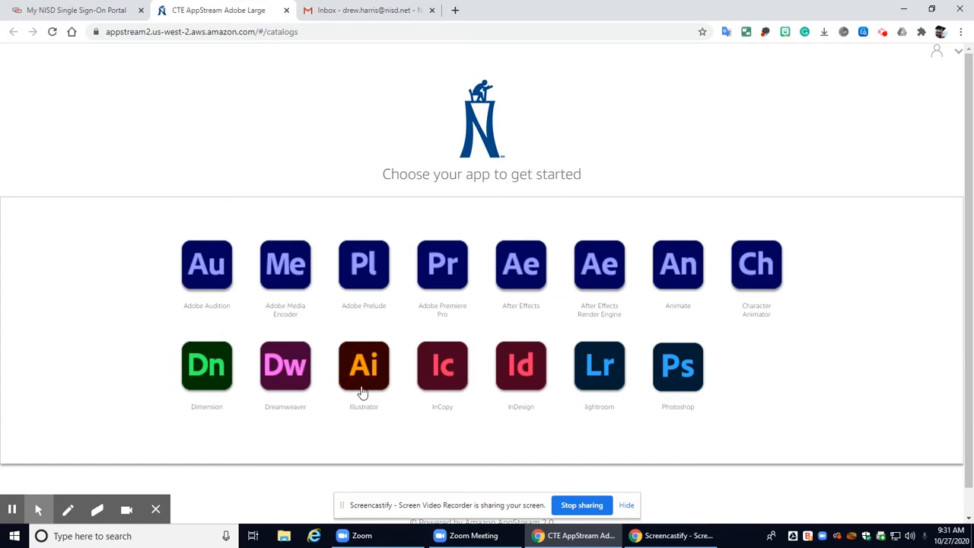
pyautogui.moveTo(237, 324)
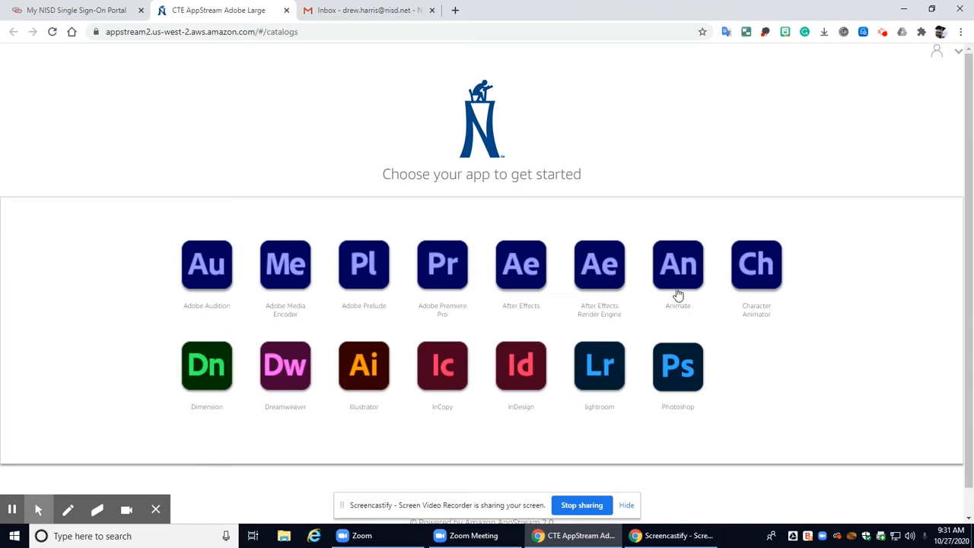
# Launch Animate from the catalog in a streamed session.
pyautogui.click(677, 265)
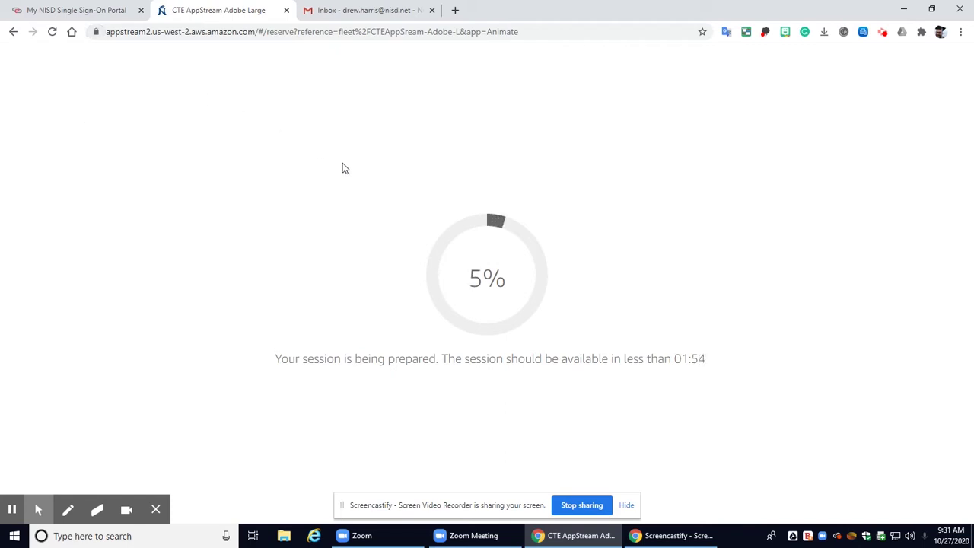
pyautogui.moveTo(438, 293)
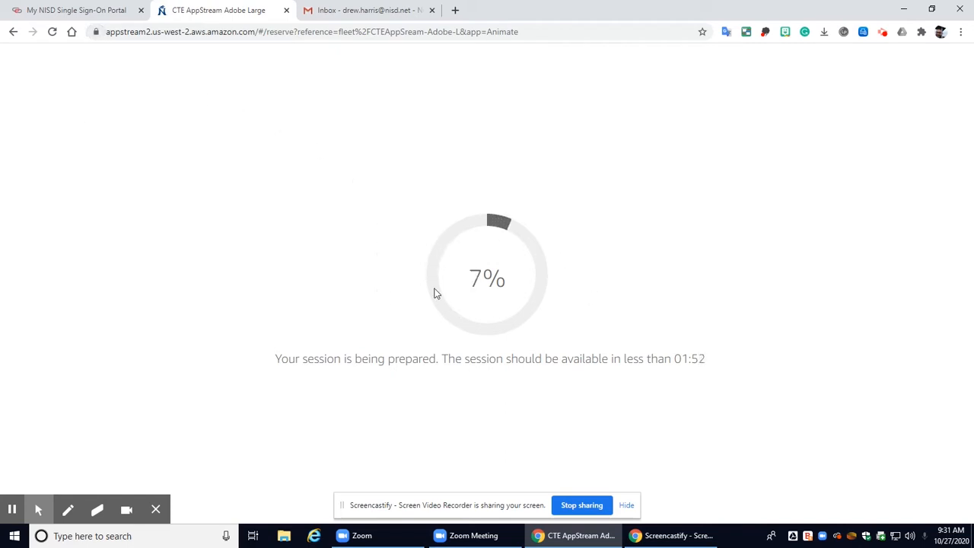
pyautogui.moveTo(481, 255)
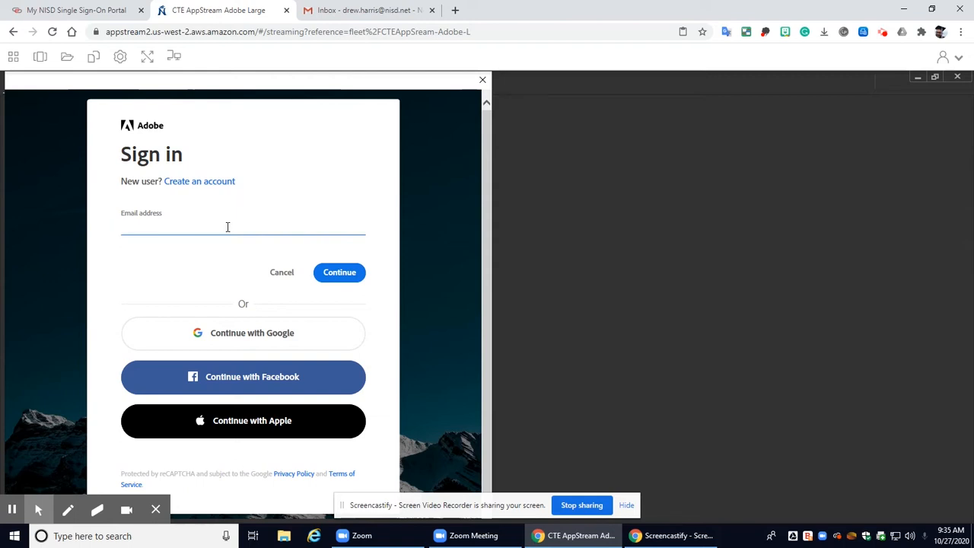
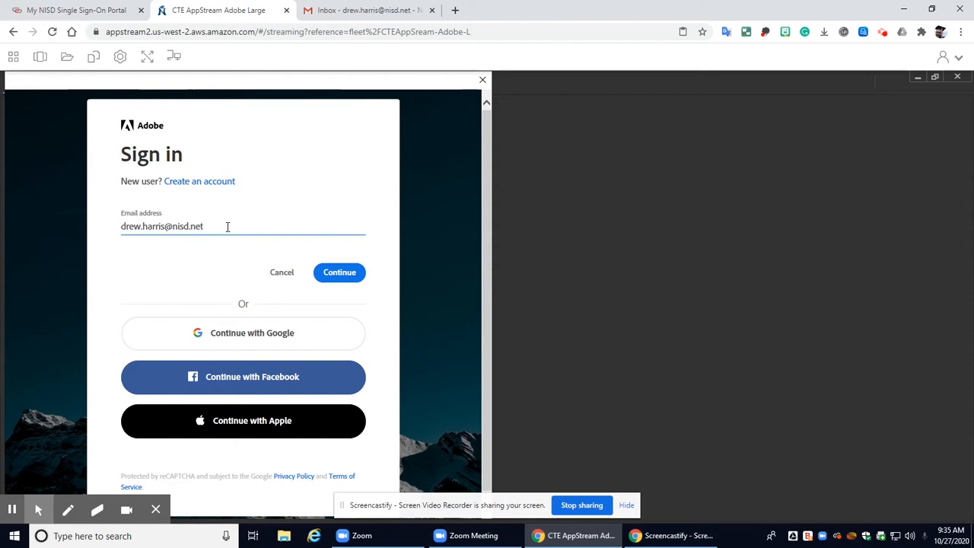
# Submit the district school email and choose Company or School Account.
pyautogui.click(339, 271)
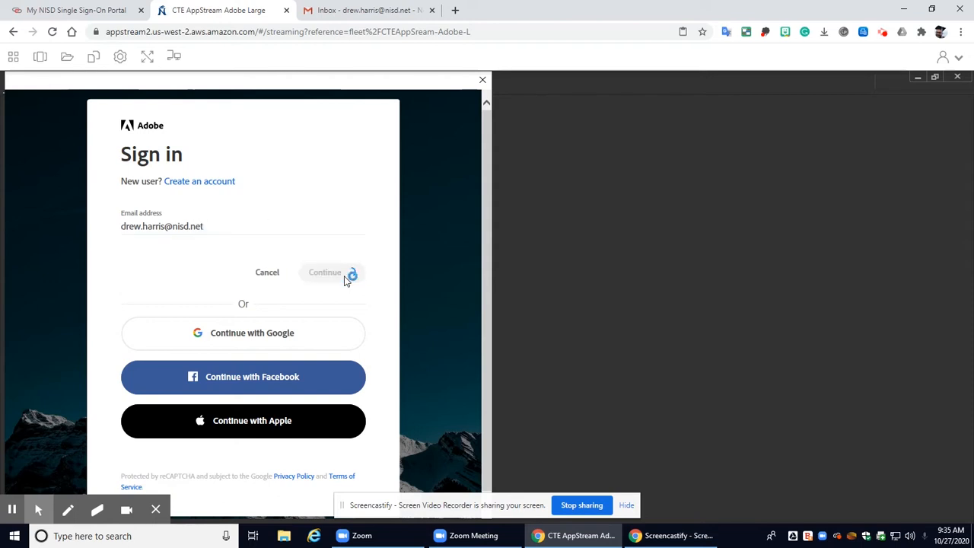
pyautogui.click(324, 272)
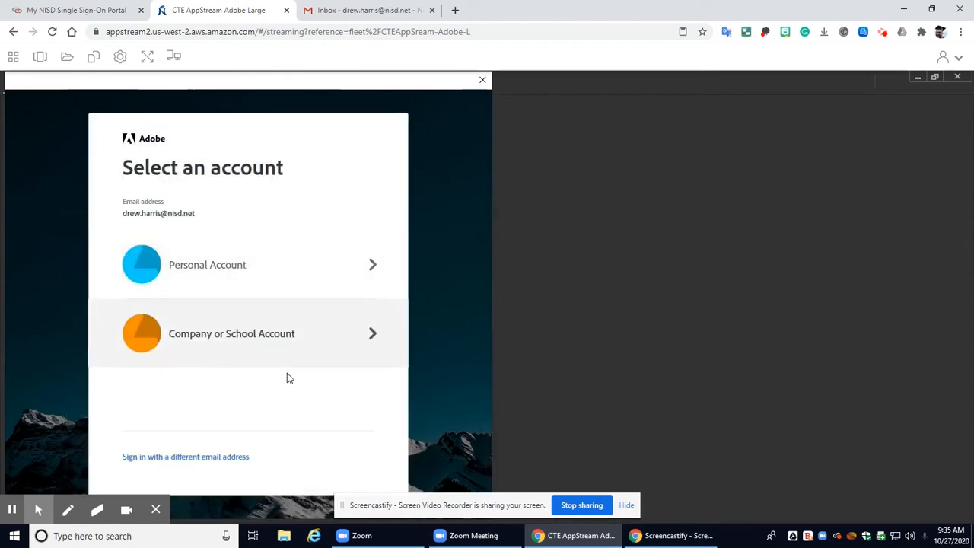
pyautogui.moveTo(294, 348)
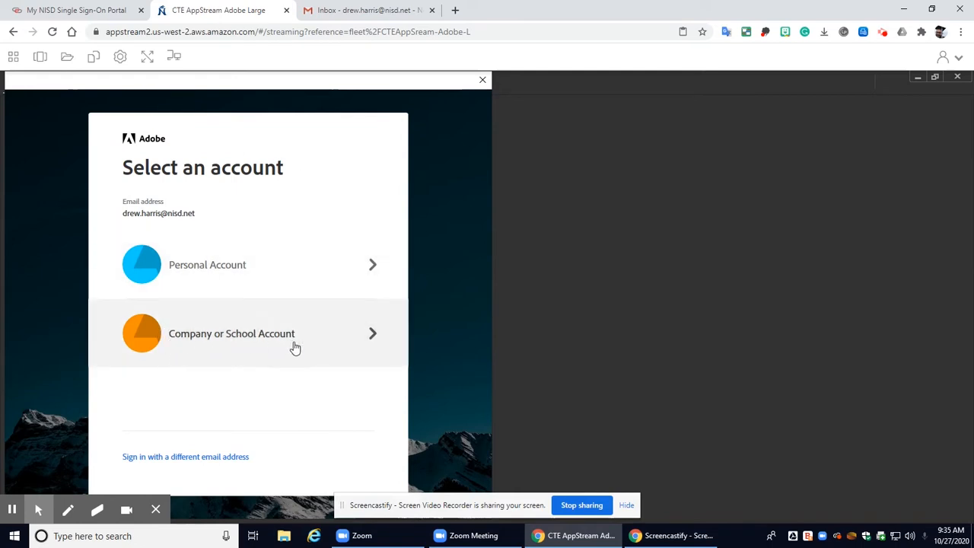
pyautogui.moveTo(292, 346)
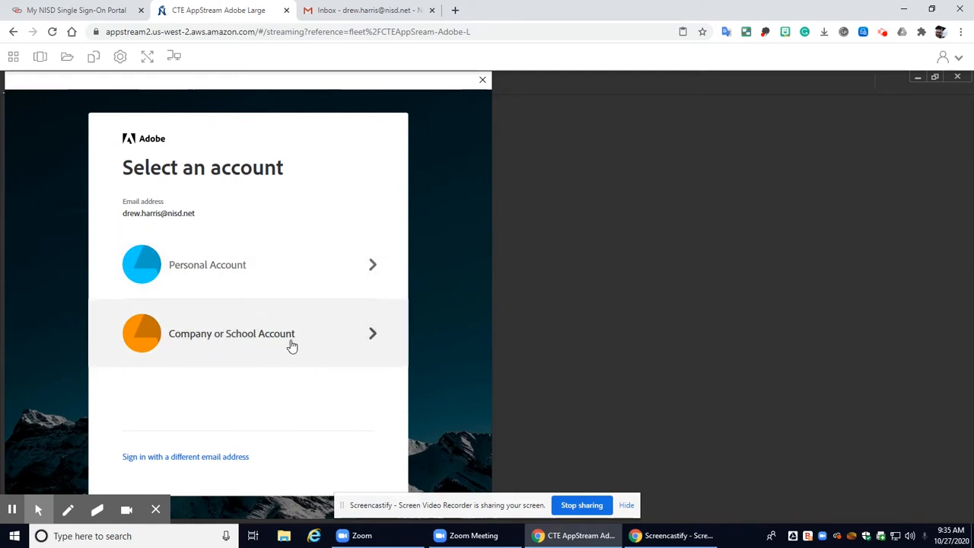
pyautogui.click(231, 334)
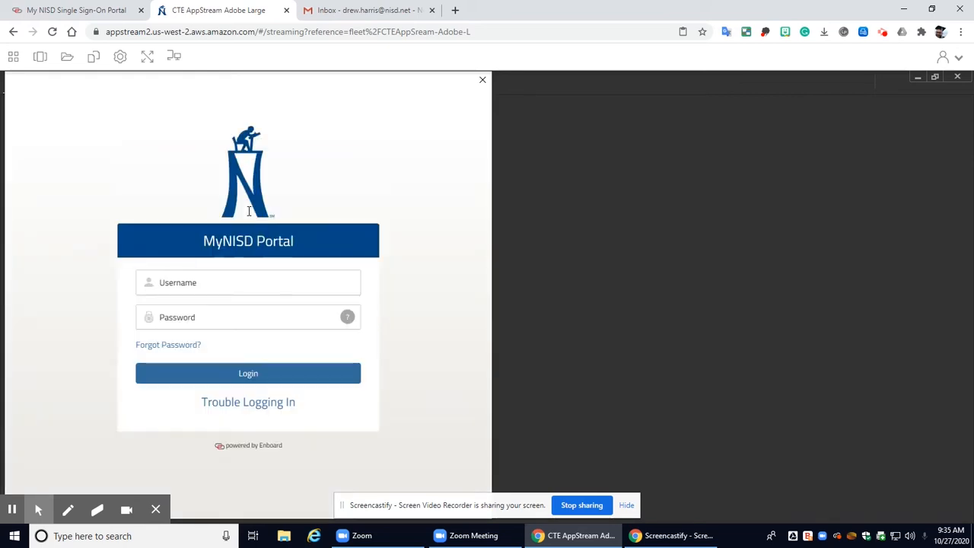
pyautogui.click(248, 283)
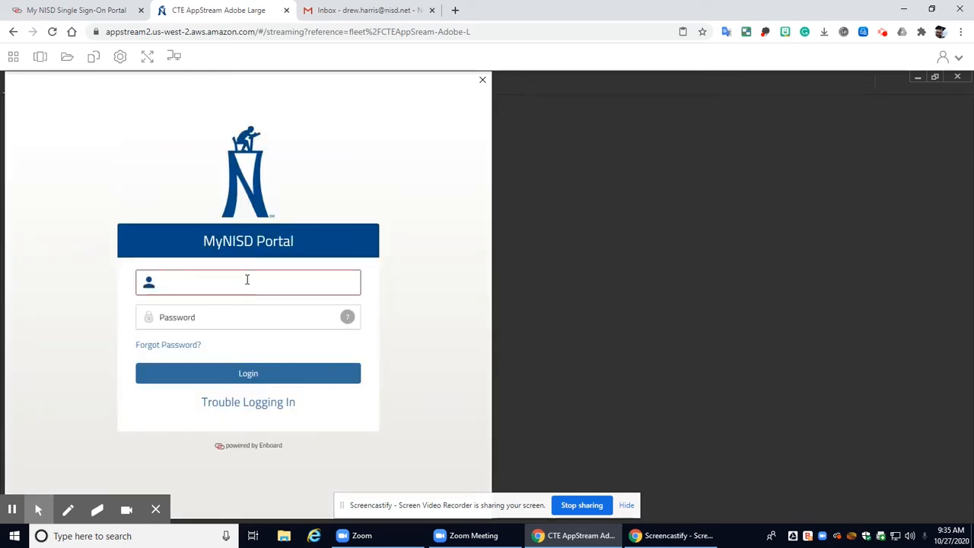
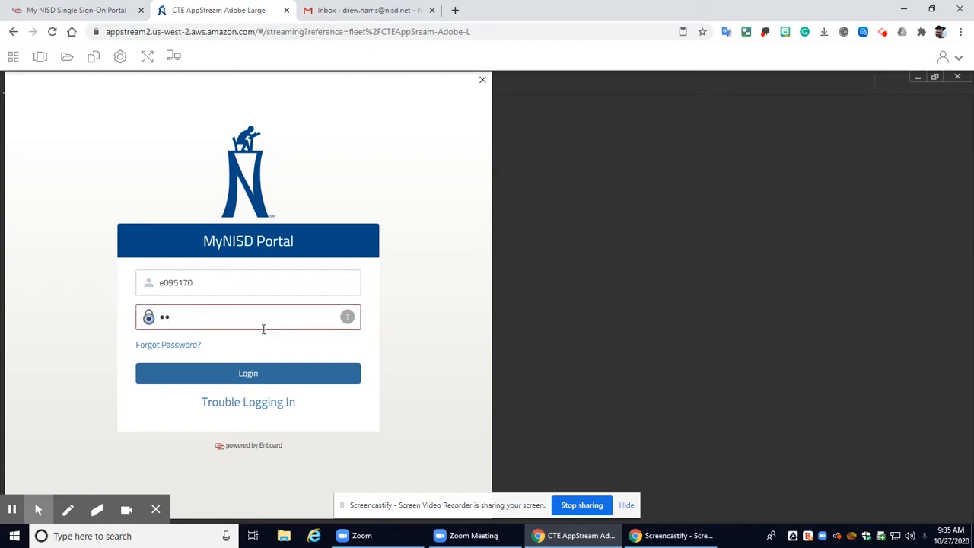
pyautogui.click(248, 373)
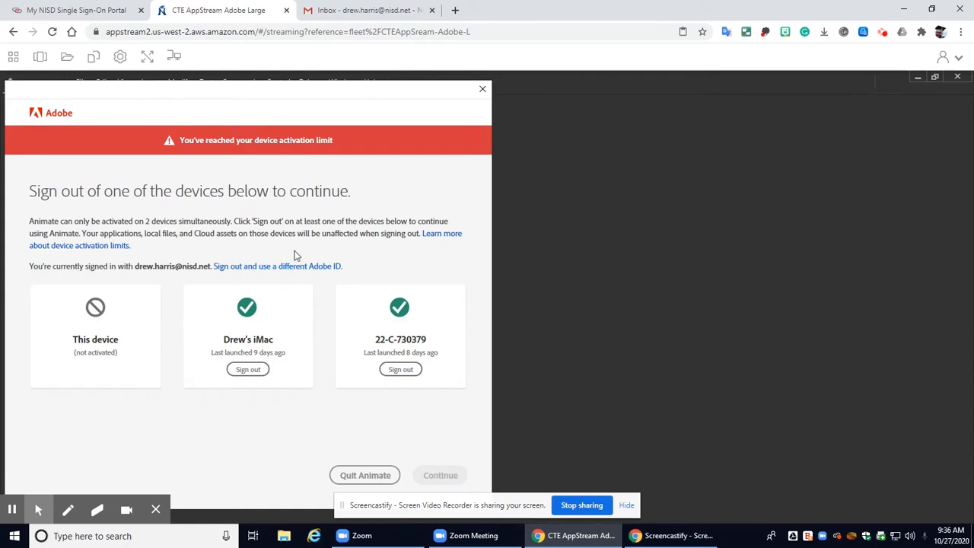
pyautogui.moveTo(358, 304)
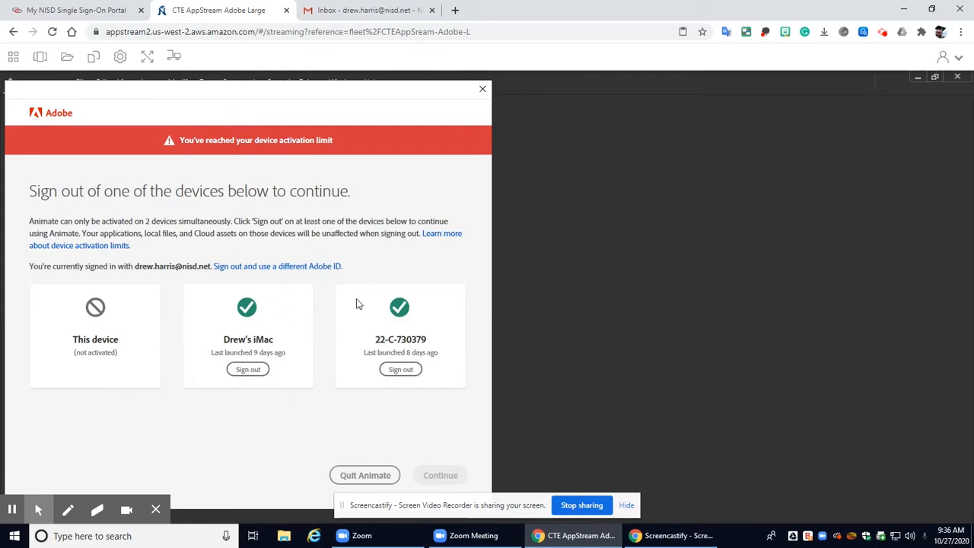
pyautogui.moveTo(252, 322)
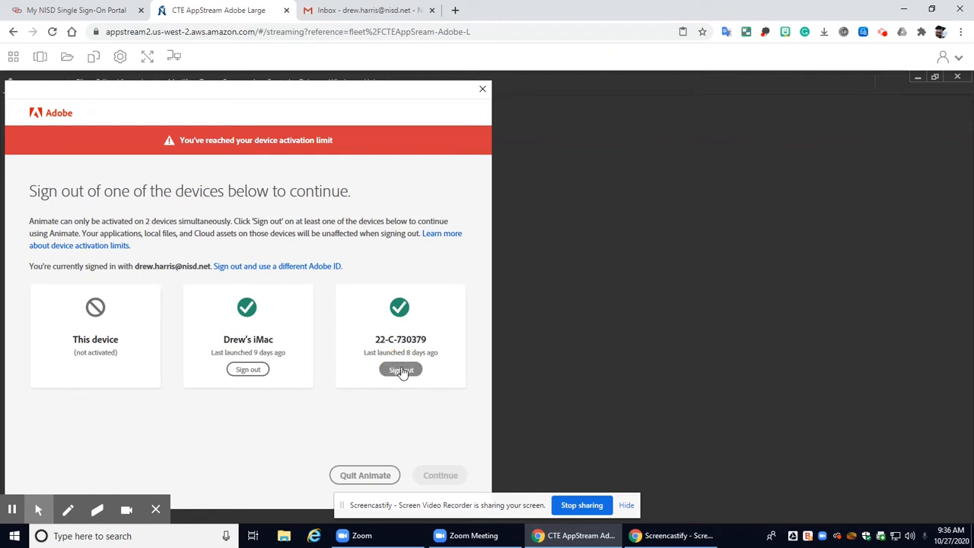
# Sign out remote device 22-C-730379 to activate Animate on this device.
pyautogui.click(401, 370)
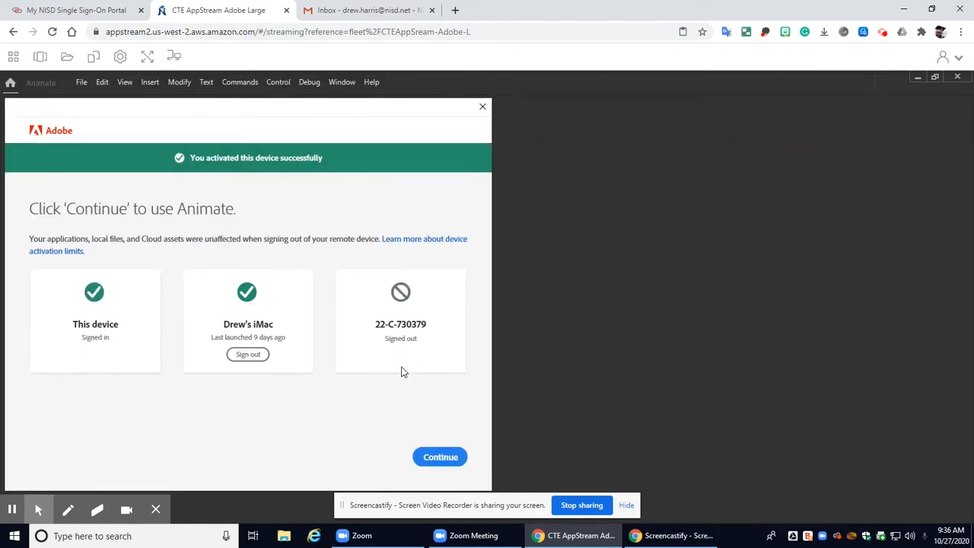
pyautogui.click(440, 456)
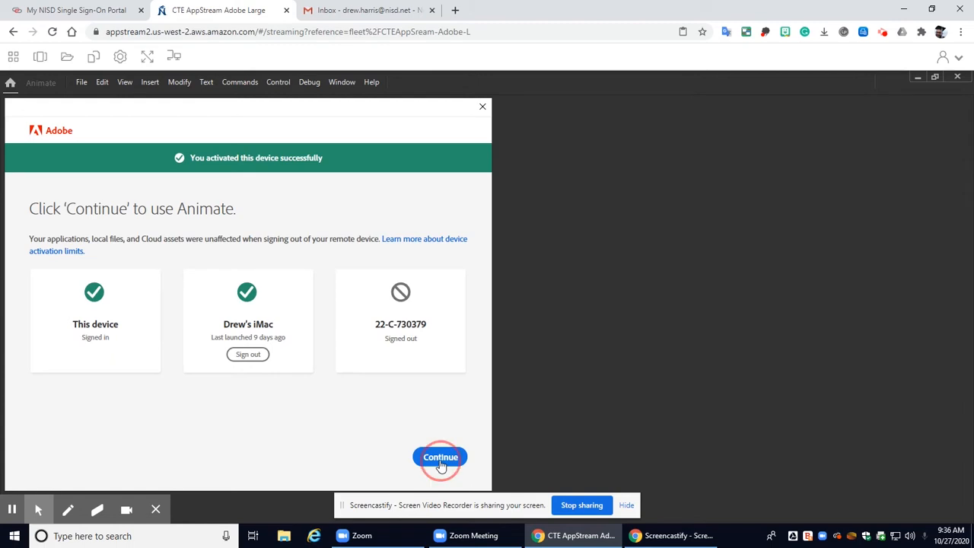
# Continue past the activation notice and answer No to 'New to Animate?'.
pyautogui.click(440, 457)
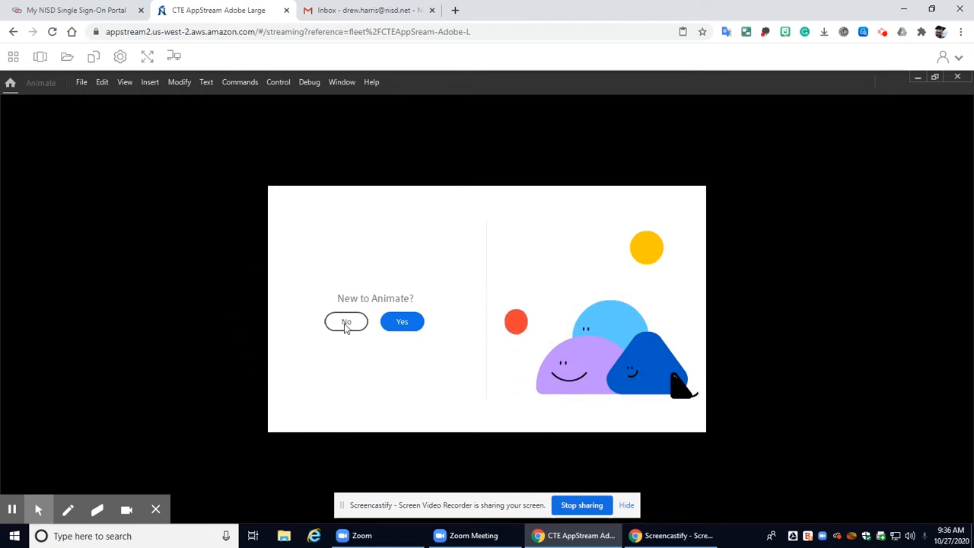
pyautogui.click(346, 321)
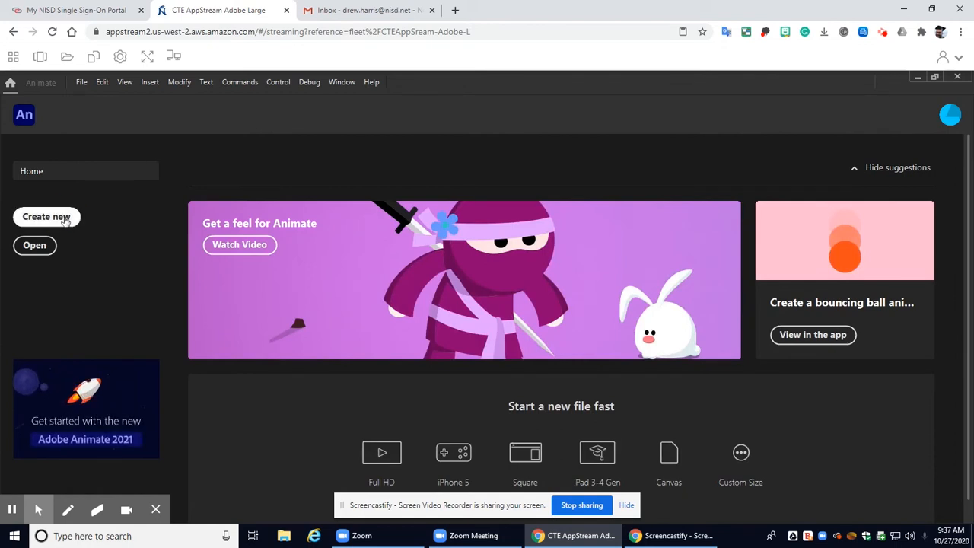
# Start a new document from the Animate Home screen.
pyautogui.click(45, 217)
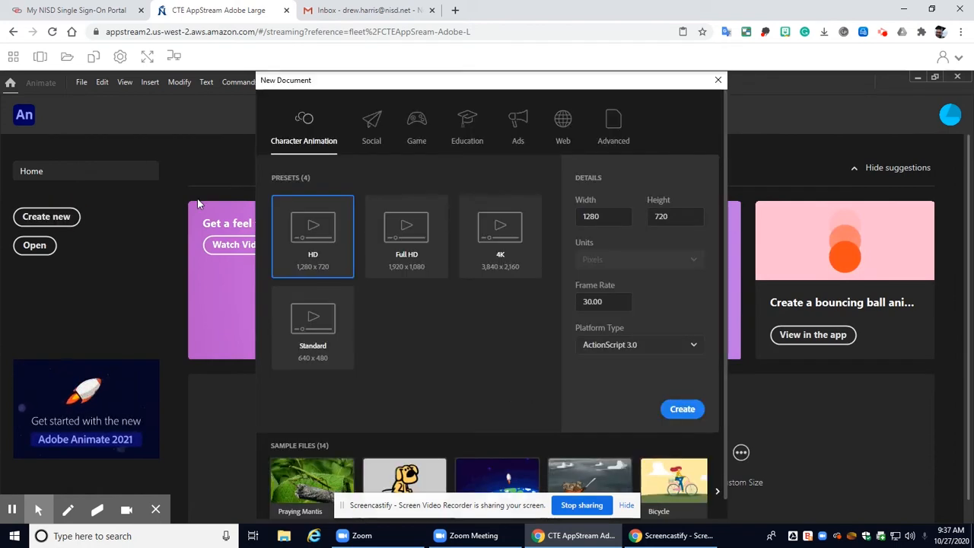
pyautogui.moveTo(497, 90)
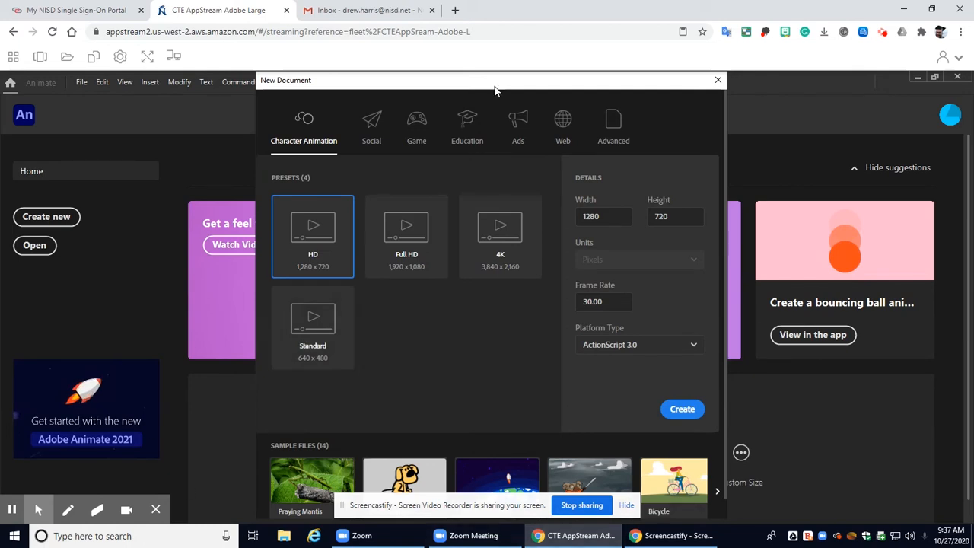
pyautogui.moveTo(582, 375)
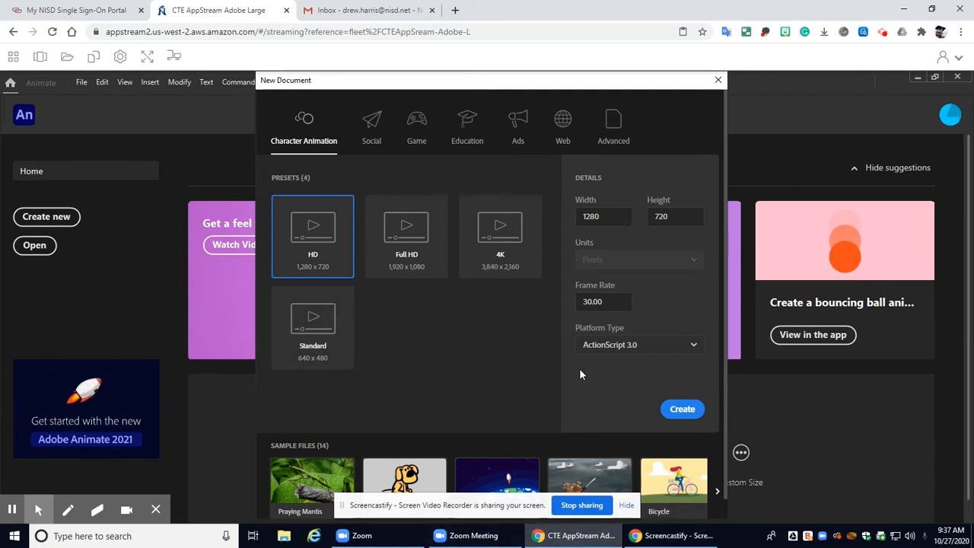
pyautogui.moveTo(585, 373)
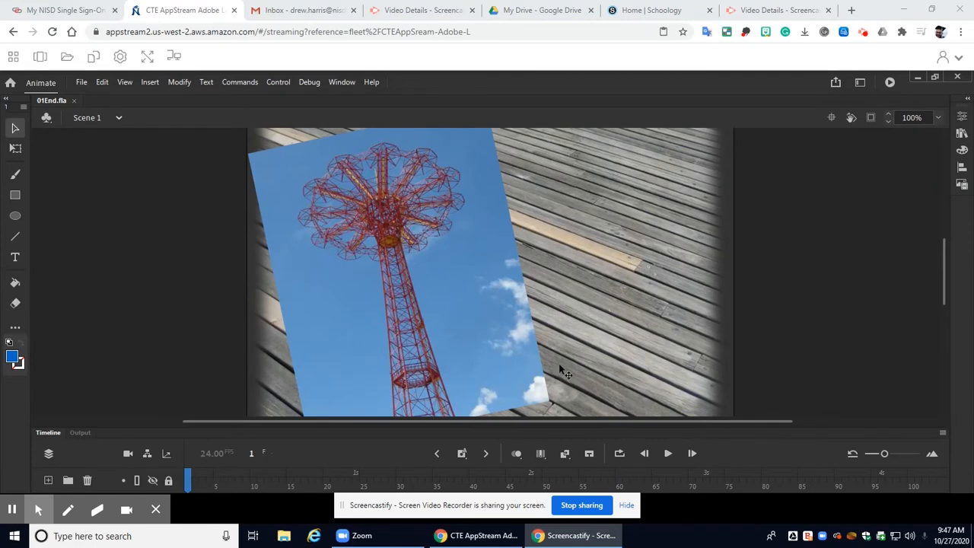
pyautogui.moveTo(759, 356)
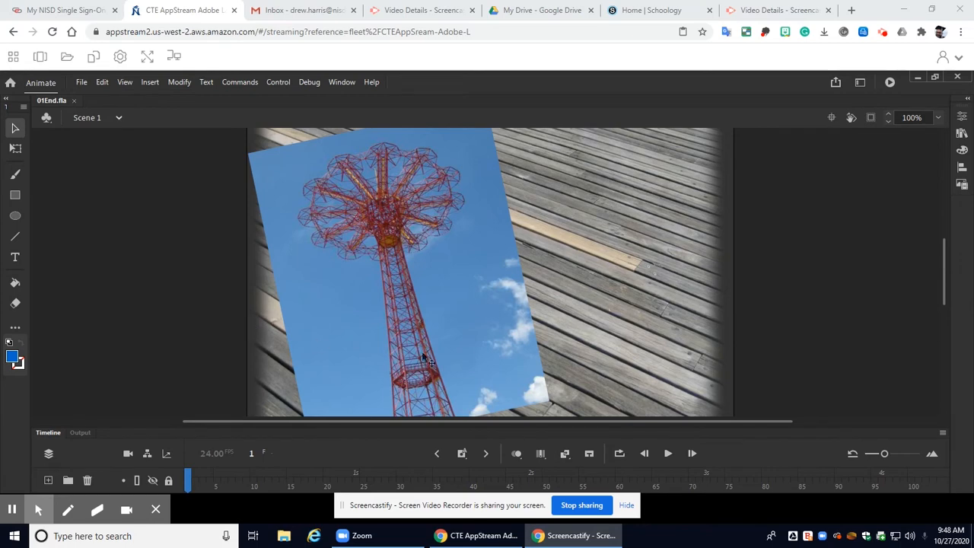
pyautogui.moveTo(519, 230)
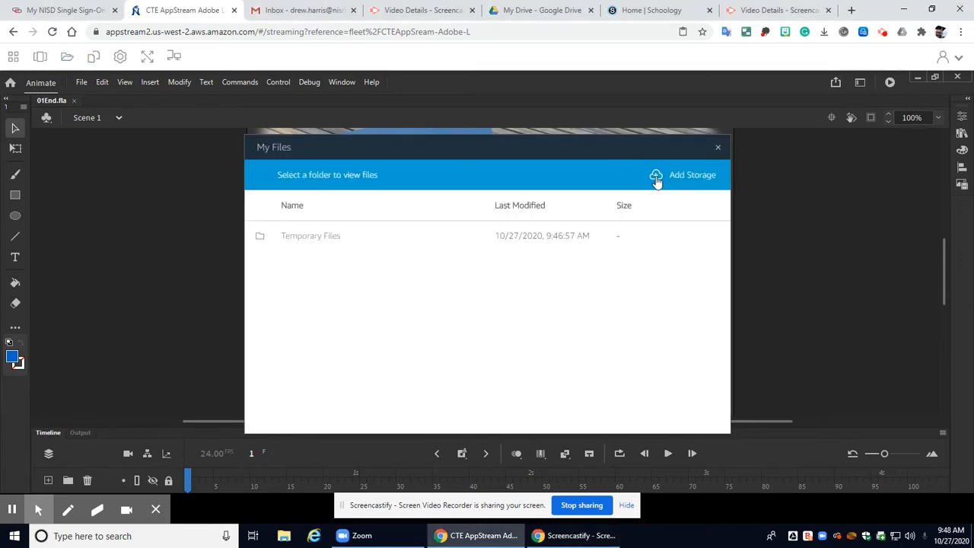
# Add Google Drive storage using the nisd.net school Google account and allow access.
pyautogui.click(683, 174)
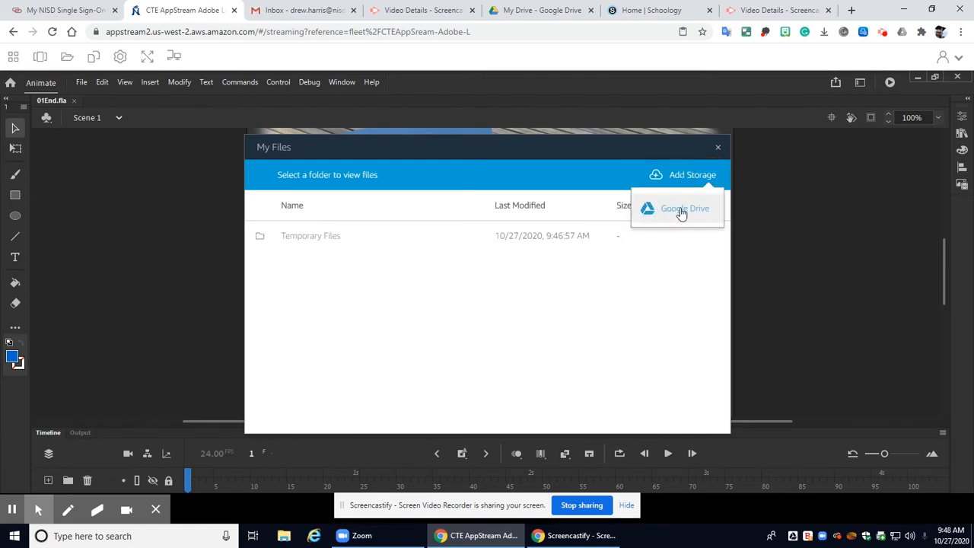
pyautogui.click(683, 208)
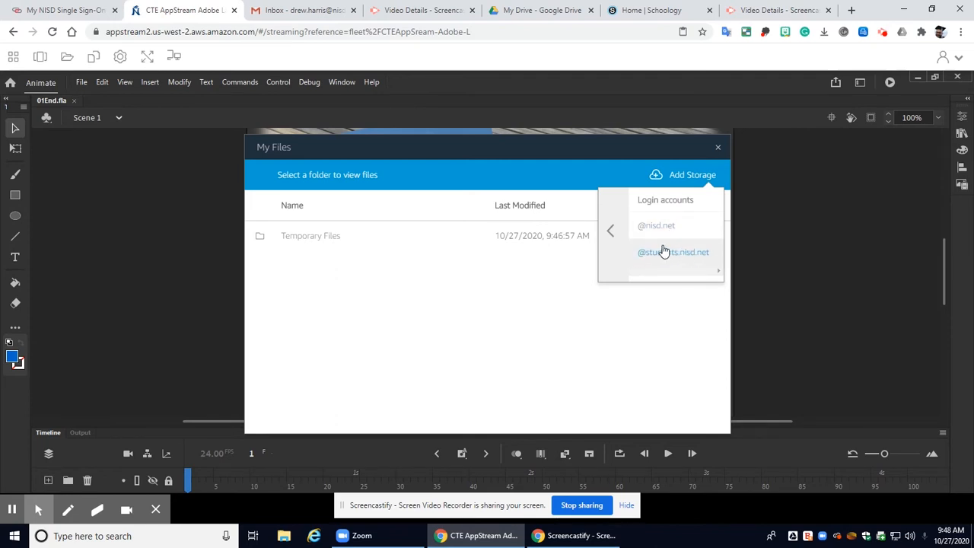
pyautogui.moveTo(690, 261)
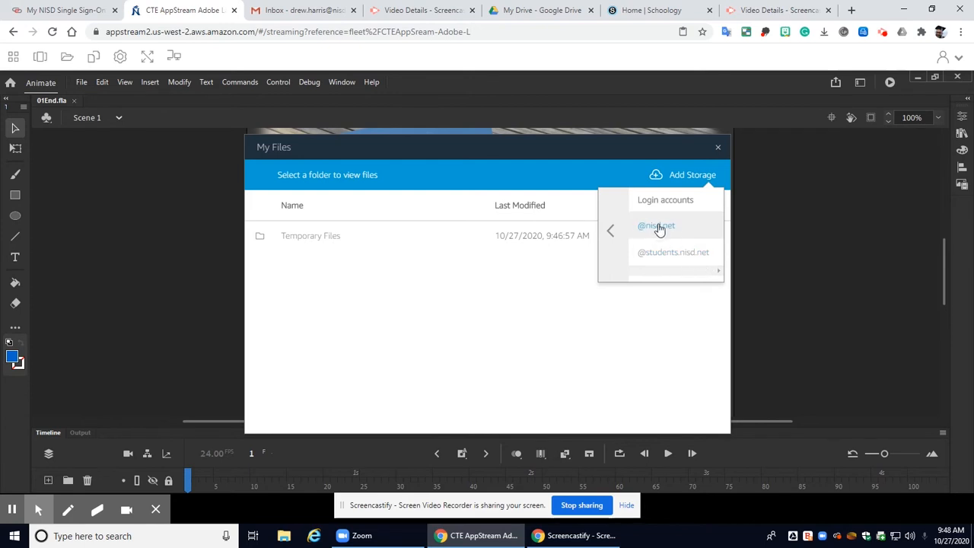
pyautogui.moveTo(665, 230)
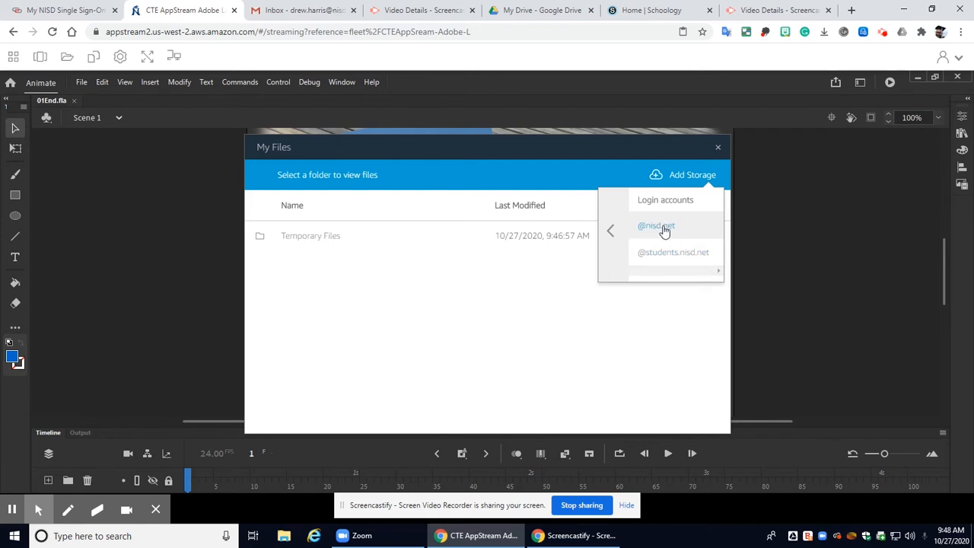
pyautogui.click(657, 225)
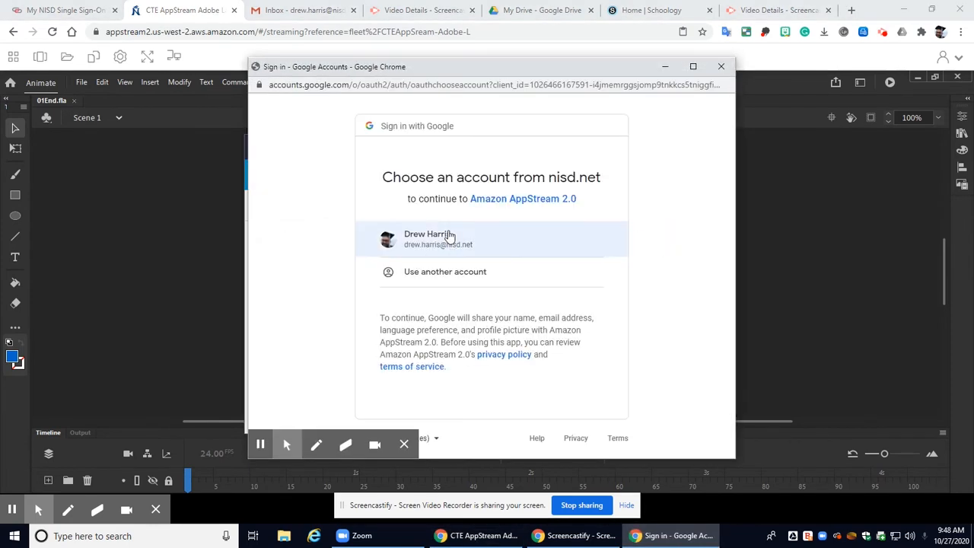
pyautogui.click(445, 238)
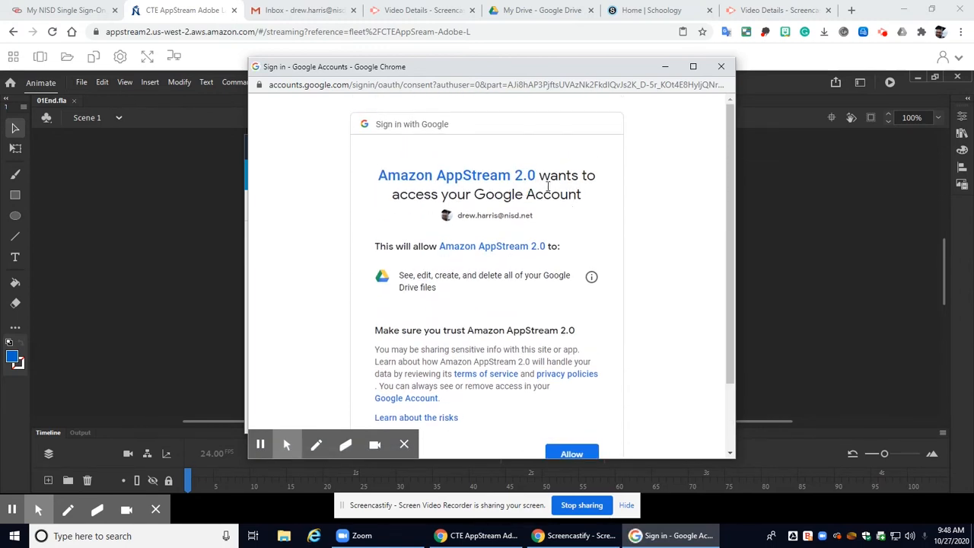
pyautogui.scroll(-3)
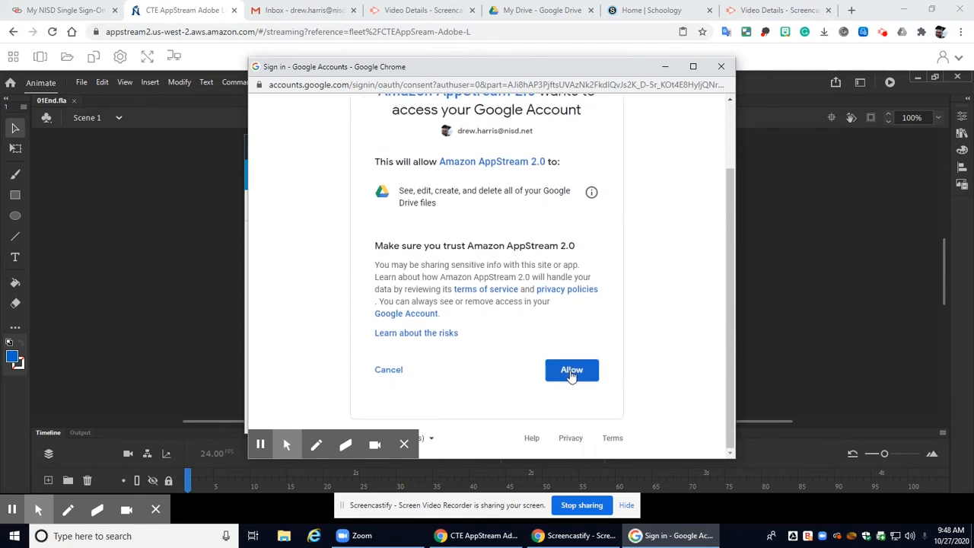
pyautogui.click(572, 370)
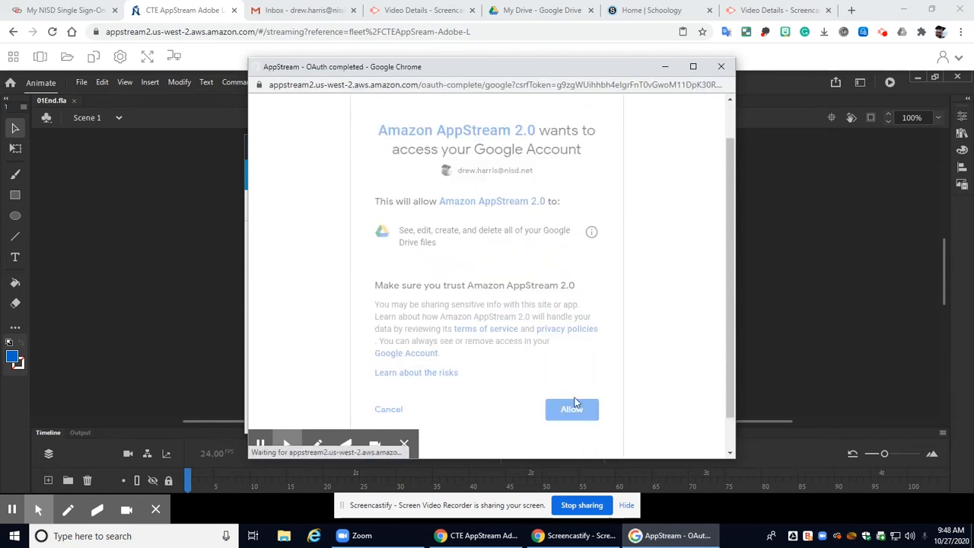
pyautogui.click(572, 409)
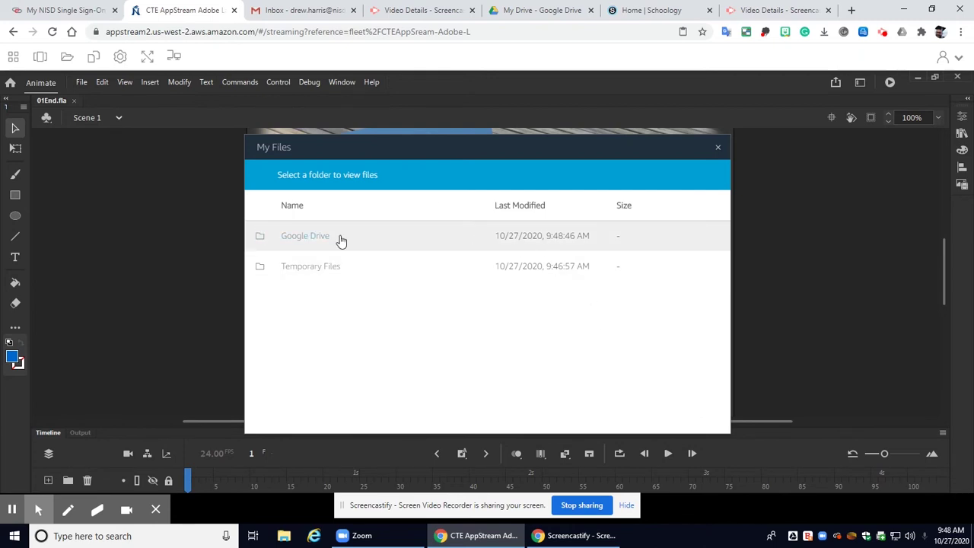
pyautogui.moveTo(354, 242)
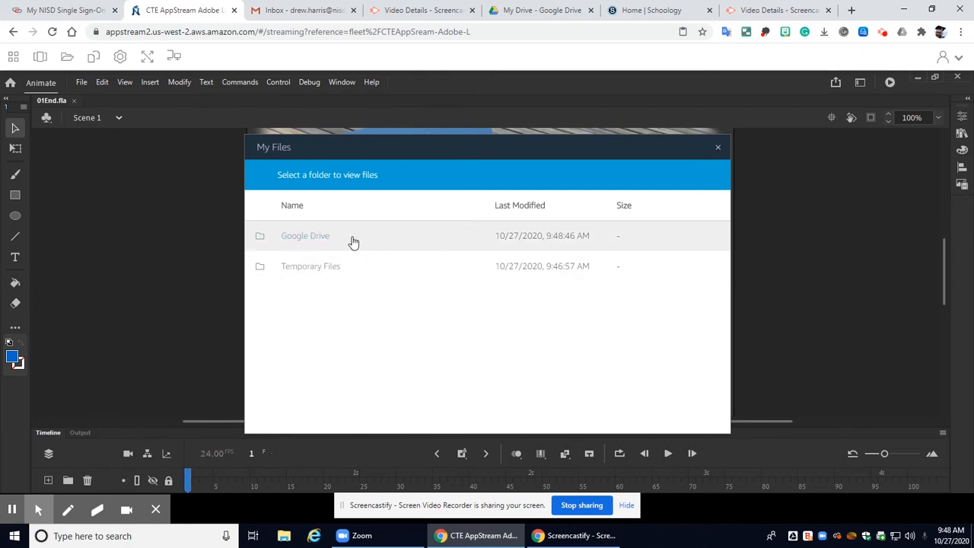
pyautogui.moveTo(321, 240)
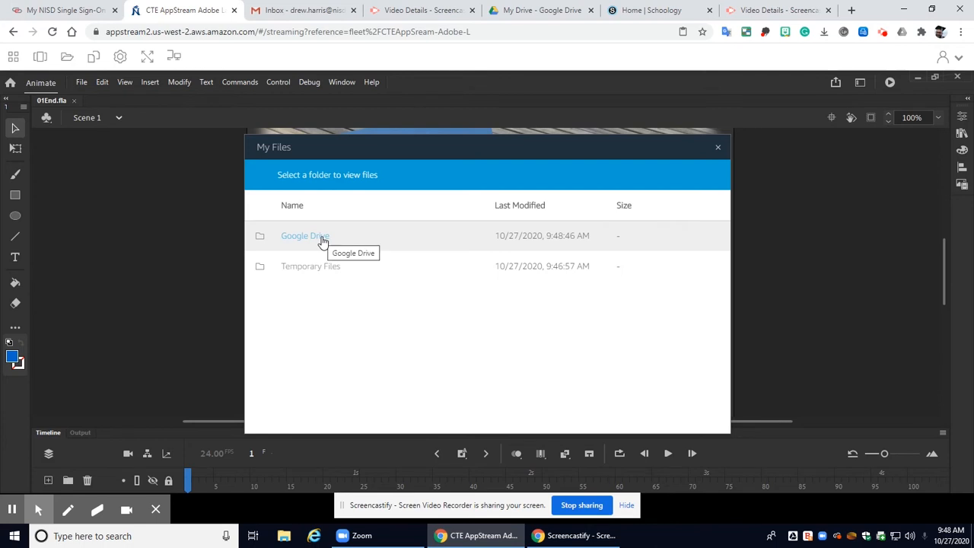
pyautogui.moveTo(343, 241)
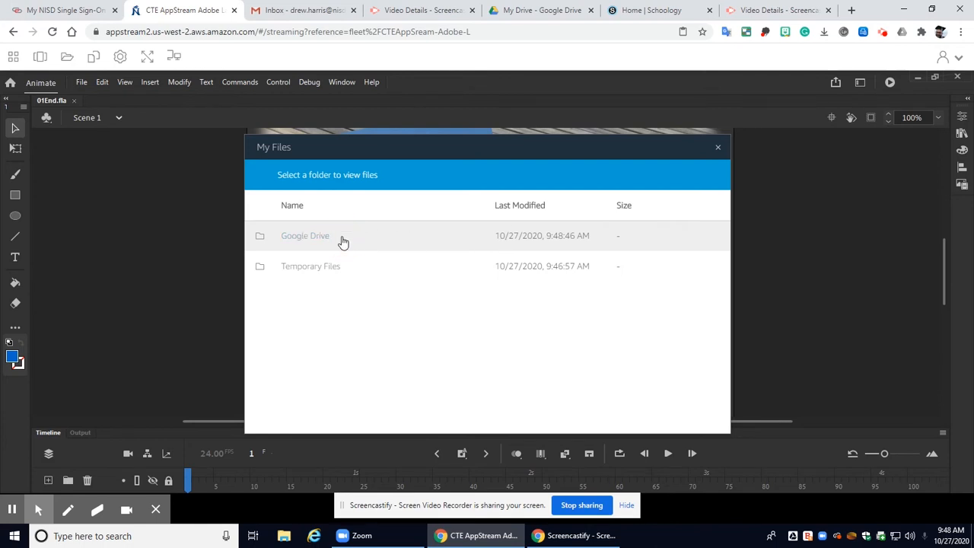
pyautogui.moveTo(237, 263)
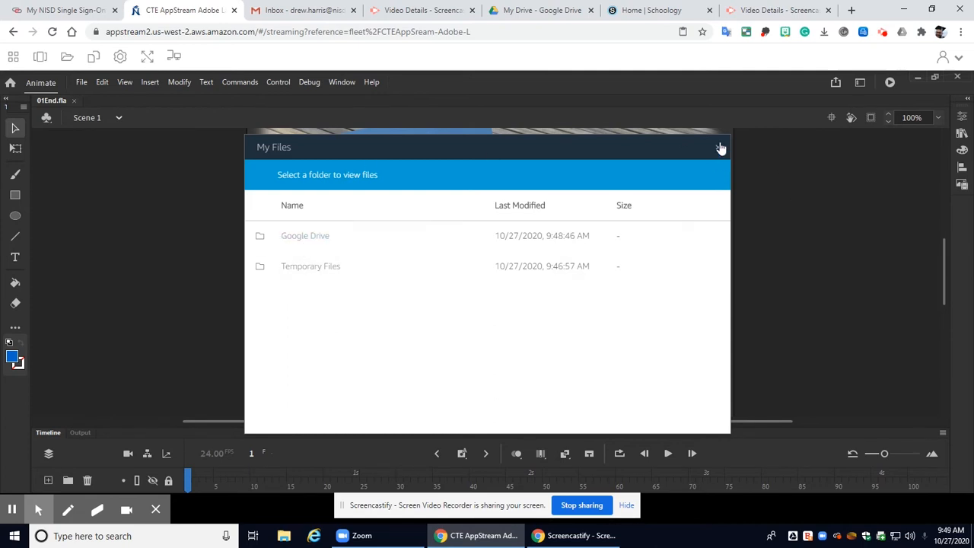
# Close the My Files browser and open Animate's File menu.
pyautogui.click(720, 147)
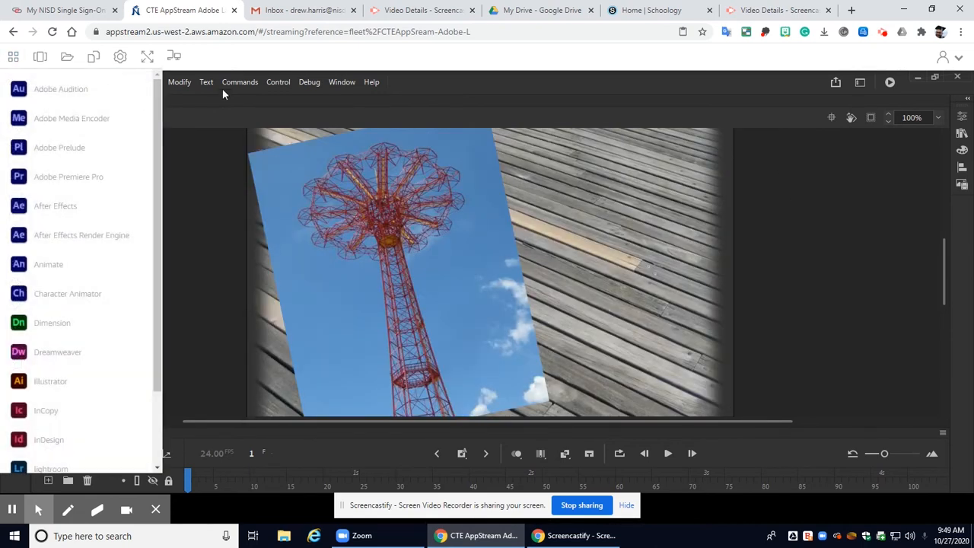
pyautogui.click(80, 81)
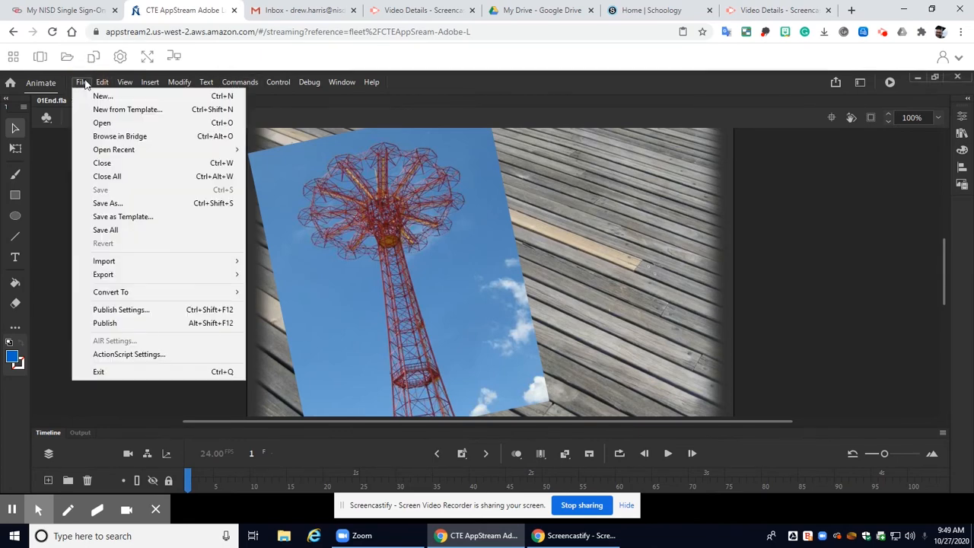
pyautogui.moveTo(107, 203)
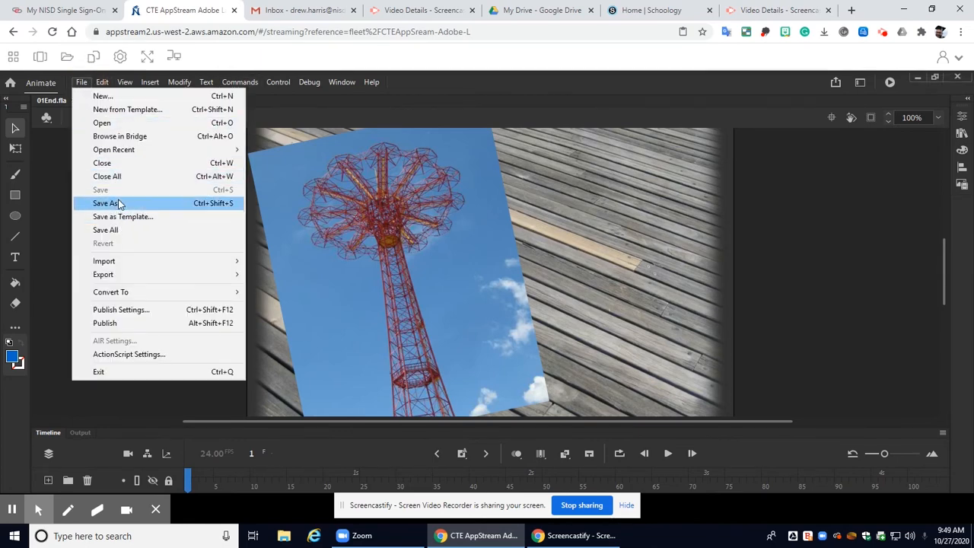
# Save 01End.fla into This PC > Google Drive > My Drive, replacing the existing copy.
pyautogui.click(105, 203)
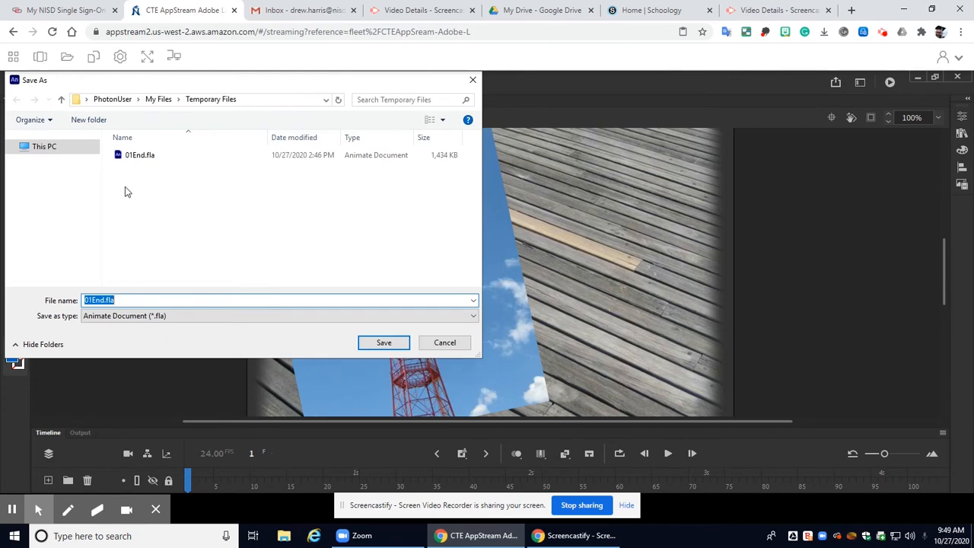
pyautogui.click(43, 146)
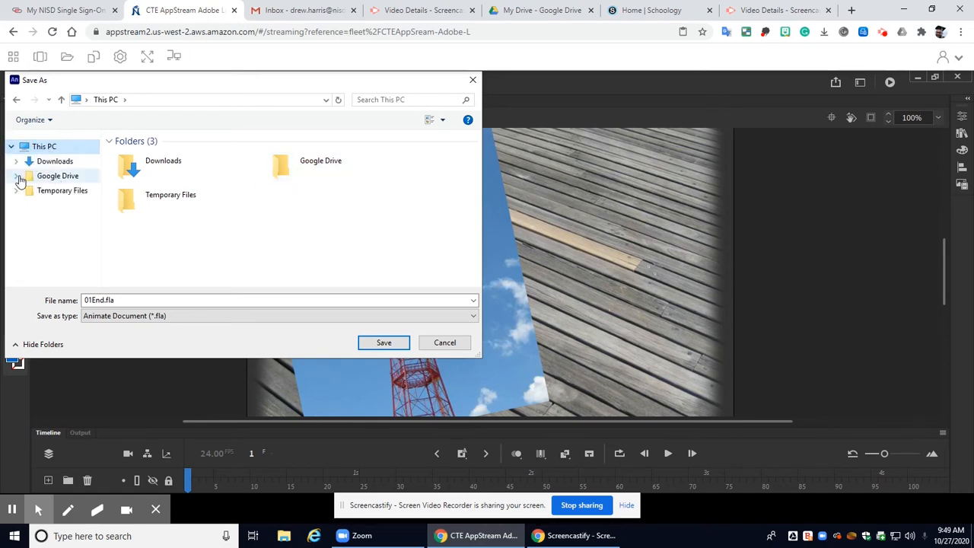
pyautogui.click(21, 176)
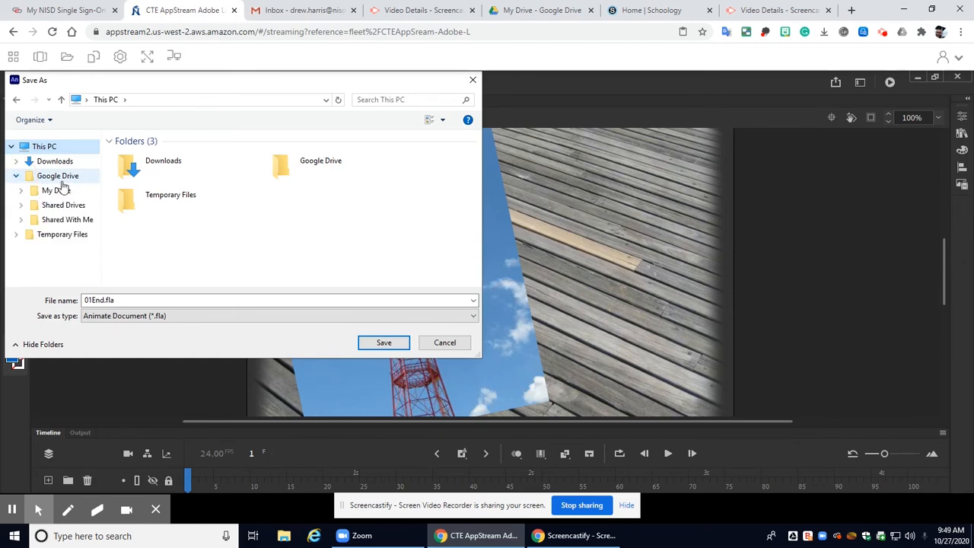
pyautogui.doubleClick(57, 176)
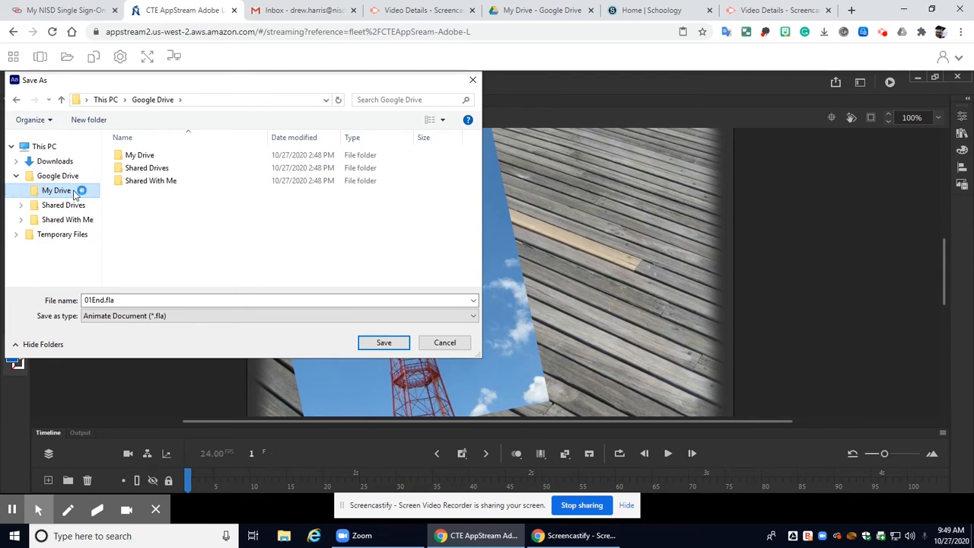
pyautogui.doubleClick(57, 190)
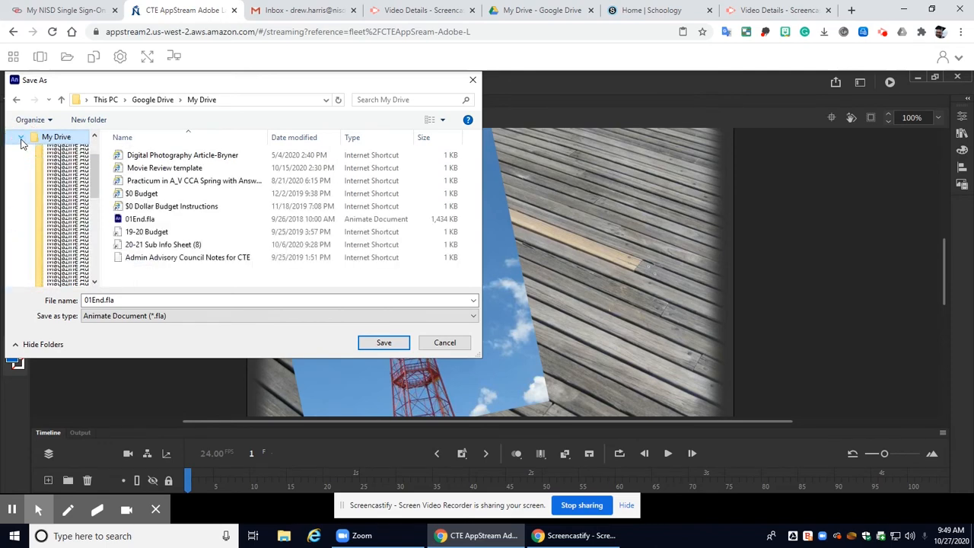
pyautogui.click(20, 139)
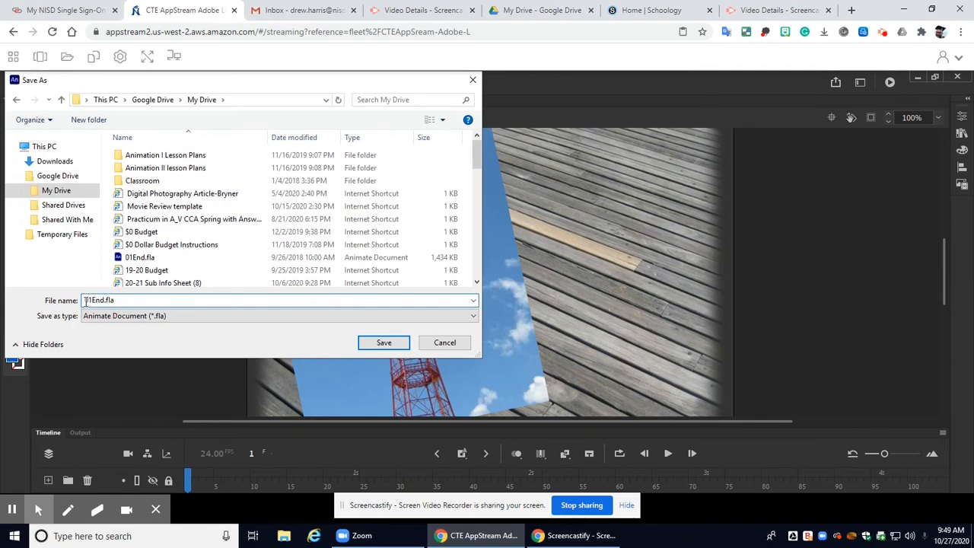
pyautogui.click(383, 343)
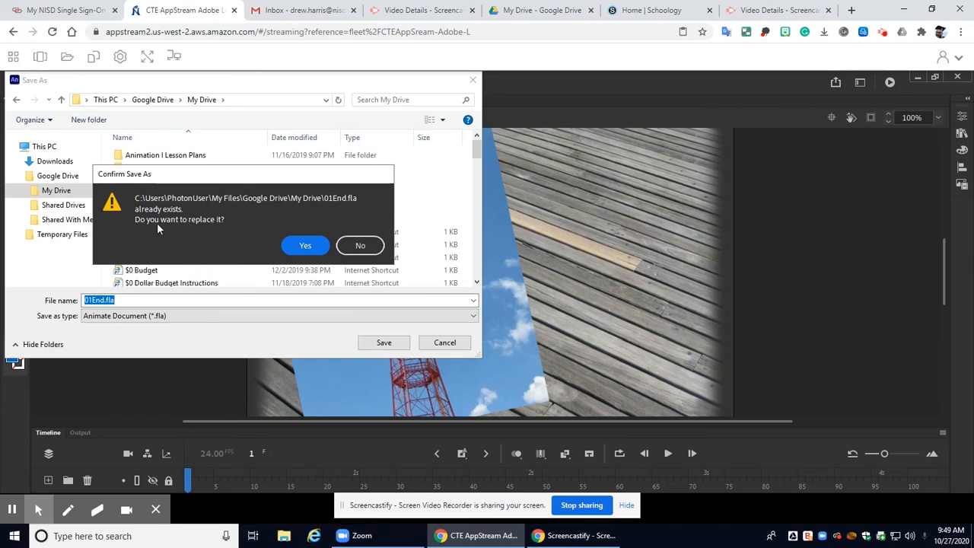
pyautogui.click(306, 246)
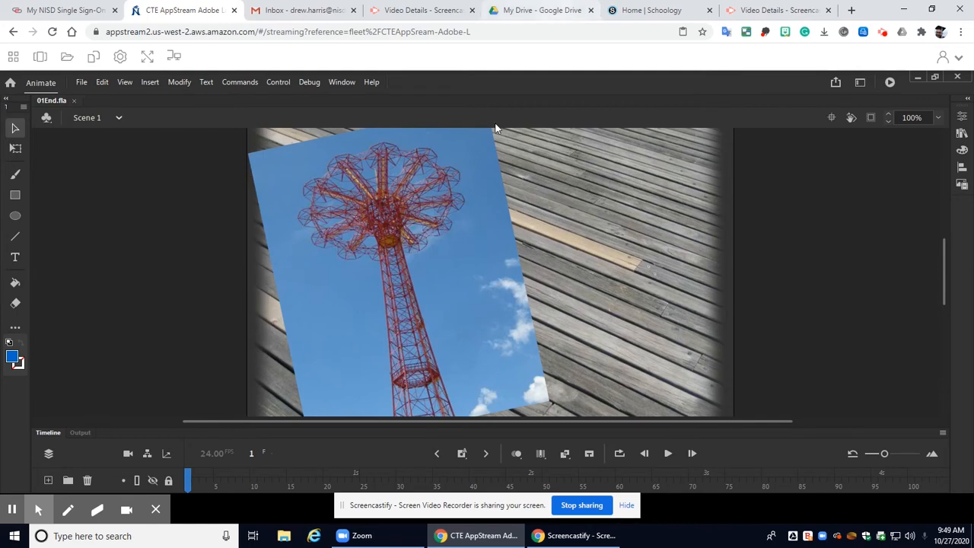
# Search Google Drive for '01end' and confirm the 01End.fla upload is complete.
pyautogui.click(539, 10)
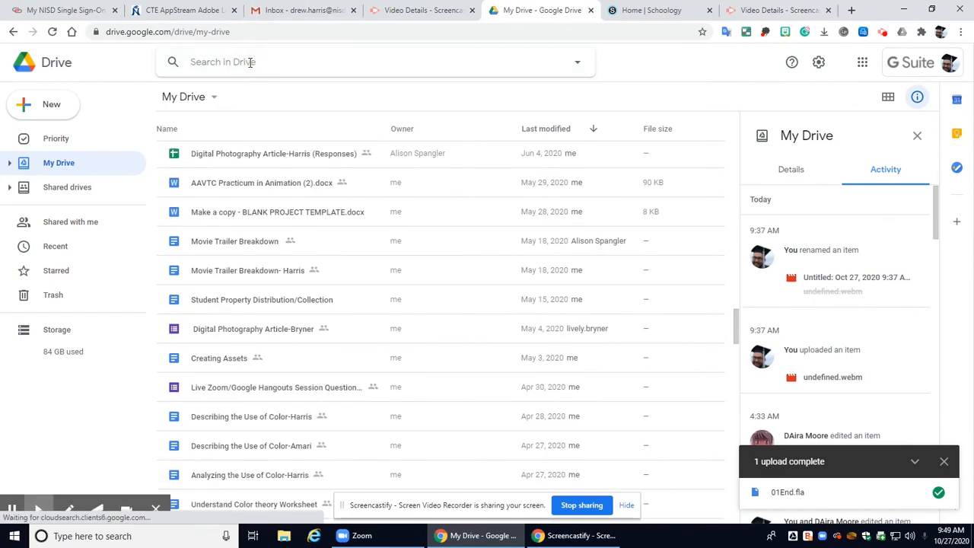
pyautogui.click(252, 62)
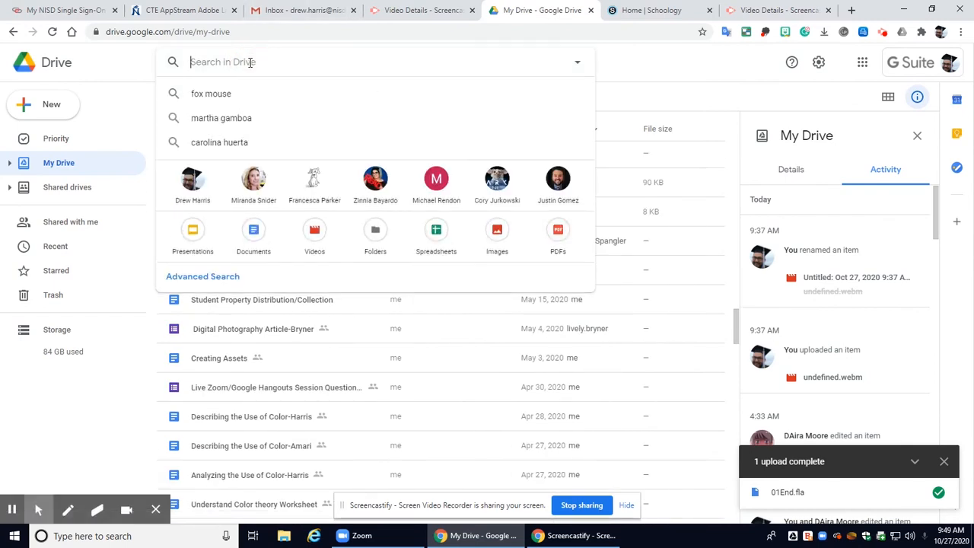
pyautogui.write('01end')
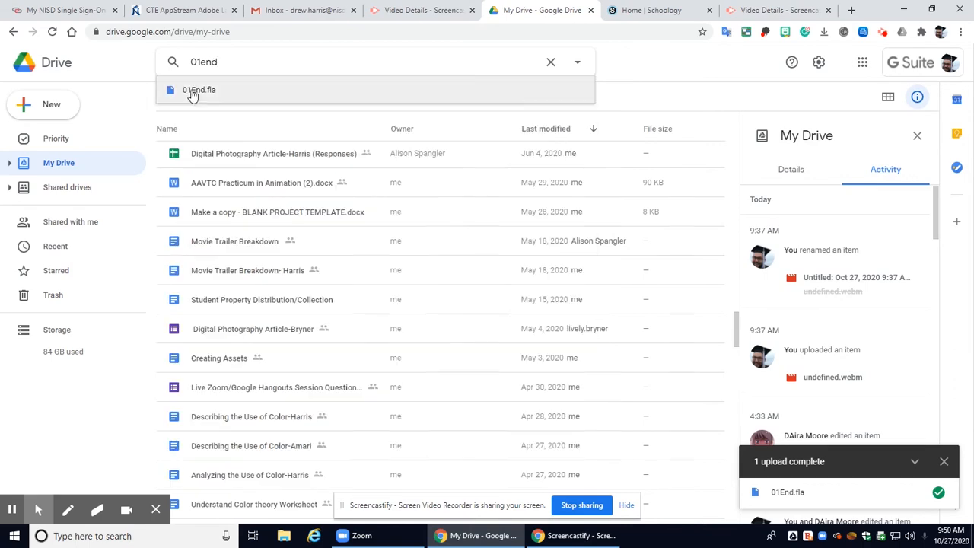
pyautogui.click(199, 90)
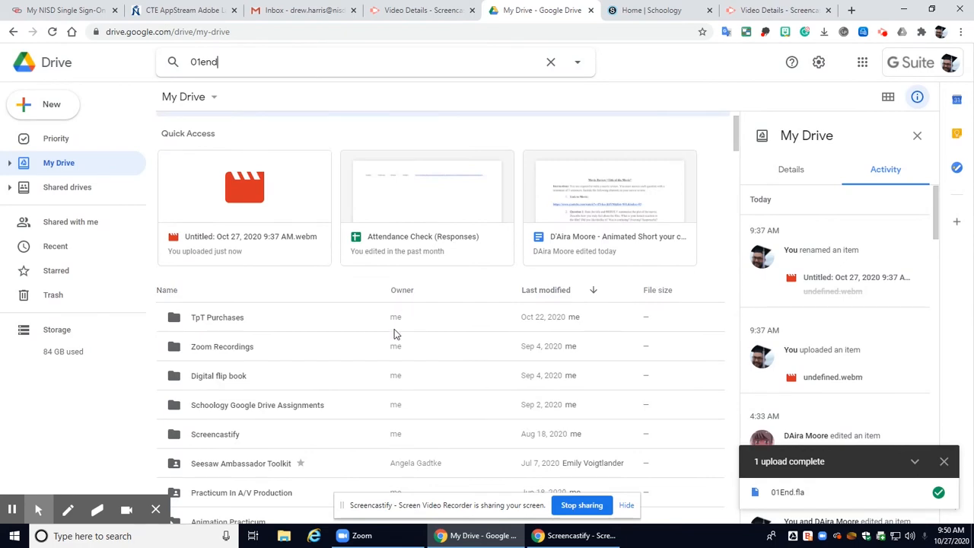
pyautogui.click(182, 9)
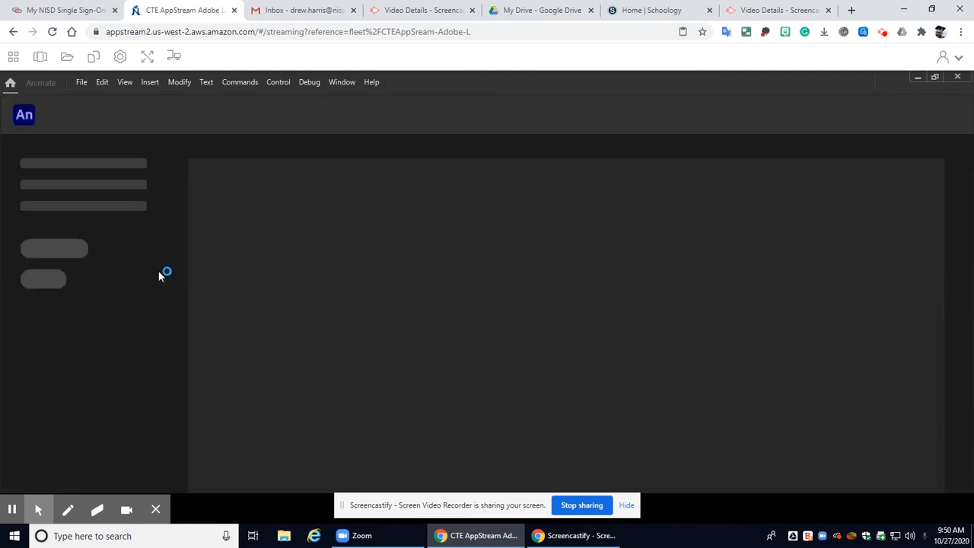
pyautogui.moveTo(160, 271)
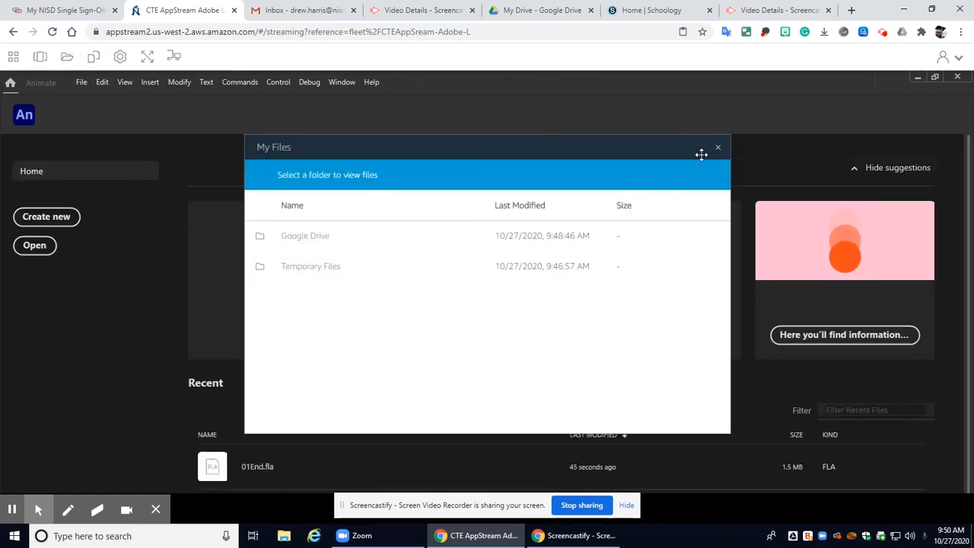
# Reopen 01End.fla from Google Drive > My Drive, showing the tilted red tower photo.
pyautogui.click(717, 146)
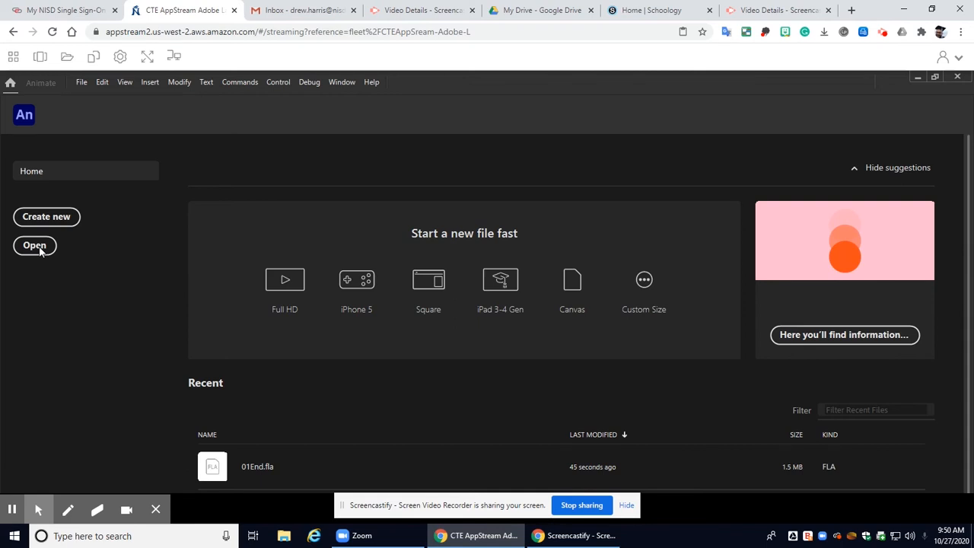
pyautogui.click(34, 245)
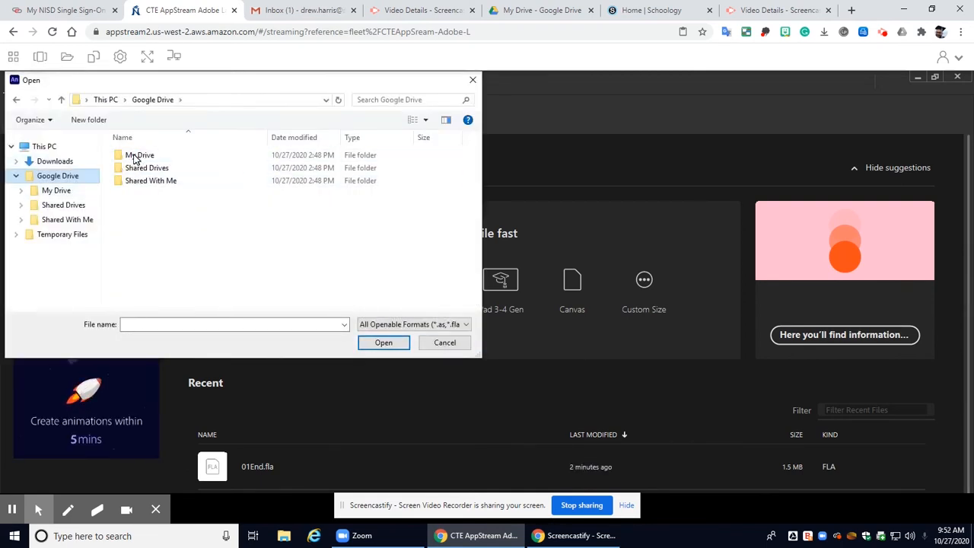
pyautogui.click(139, 155)
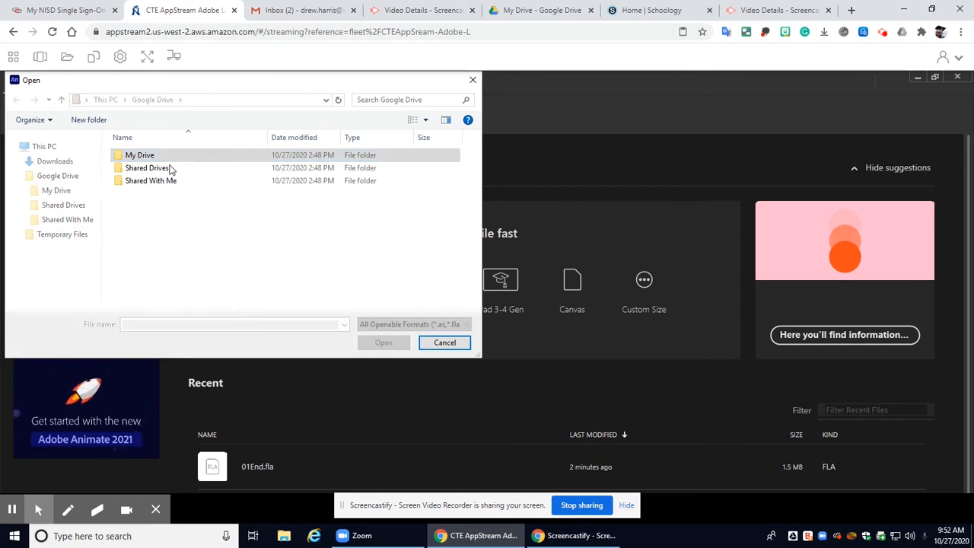
pyautogui.click(55, 190)
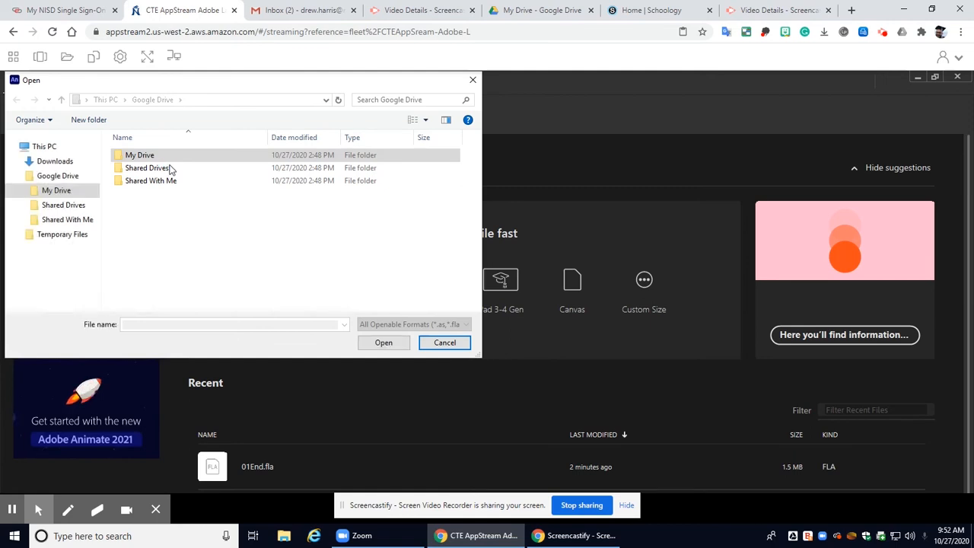
pyautogui.doubleClick(139, 154)
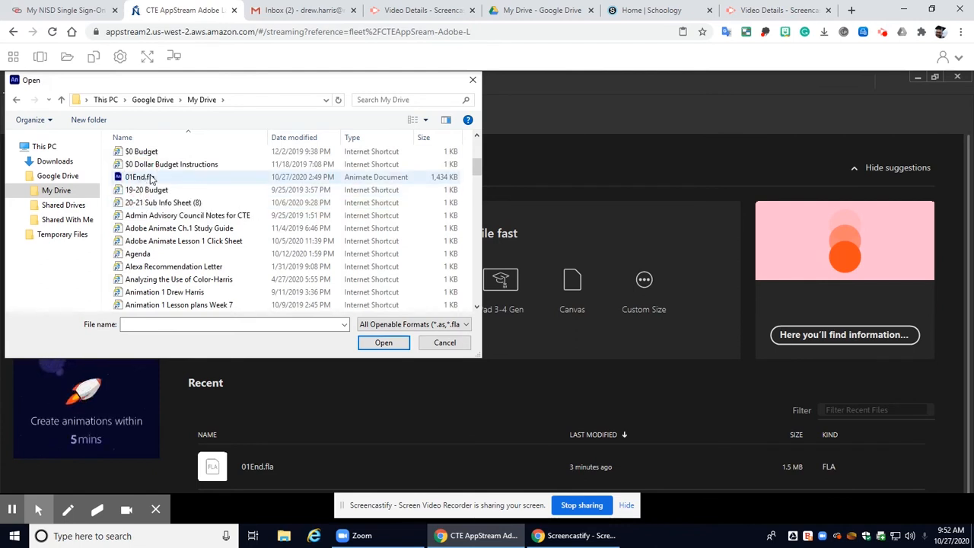
pyautogui.click(140, 176)
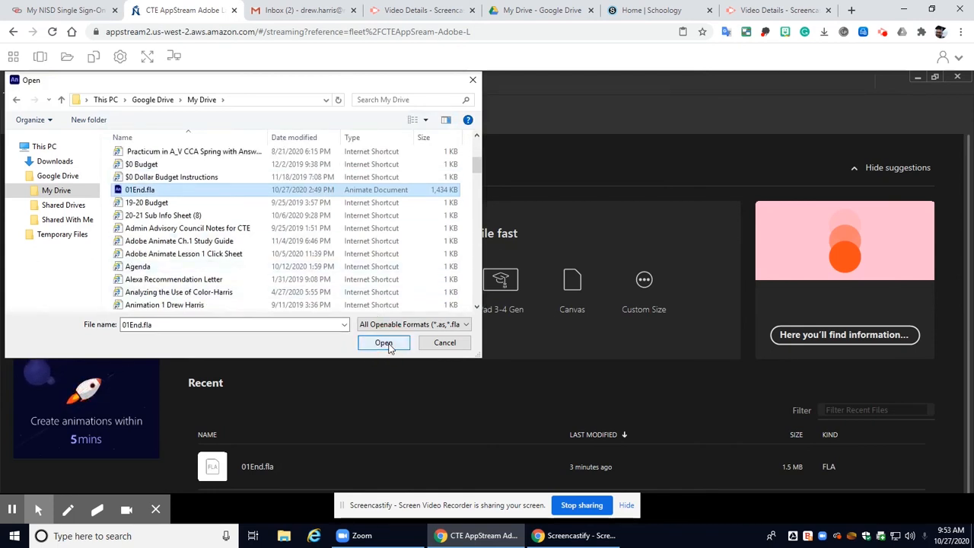
pyautogui.click(384, 343)
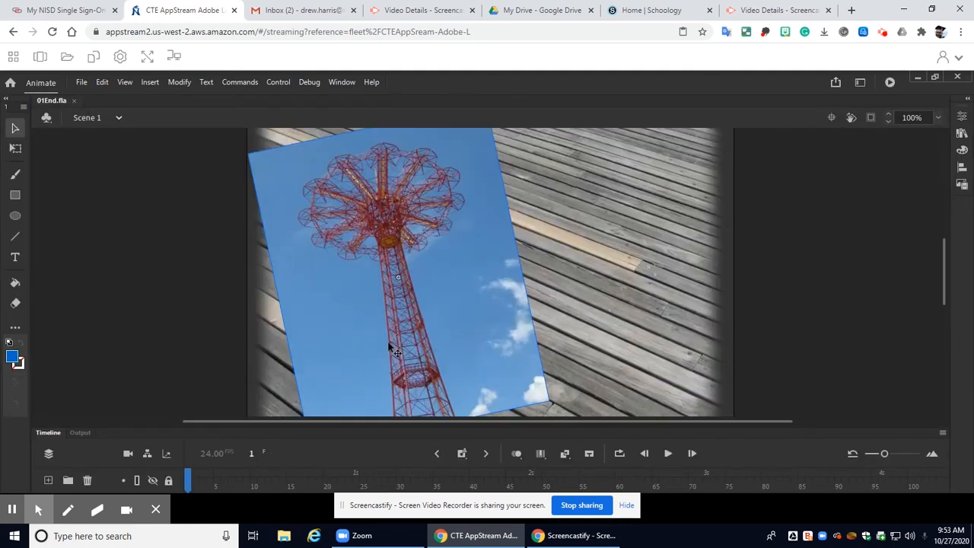
pyautogui.moveTo(180, 443)
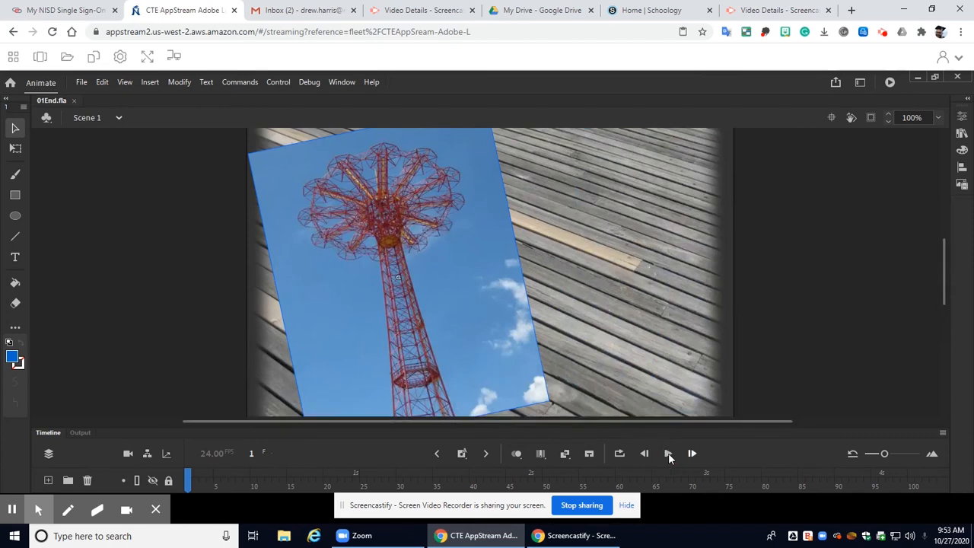
# Play the animation to about frame 48, then select the large star on stage.
pyautogui.click(669, 454)
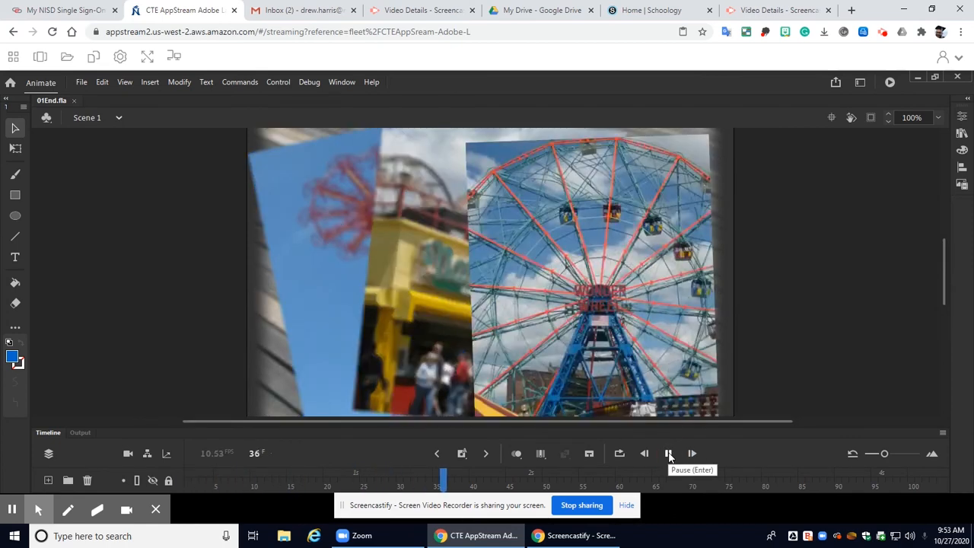
pyautogui.click(668, 453)
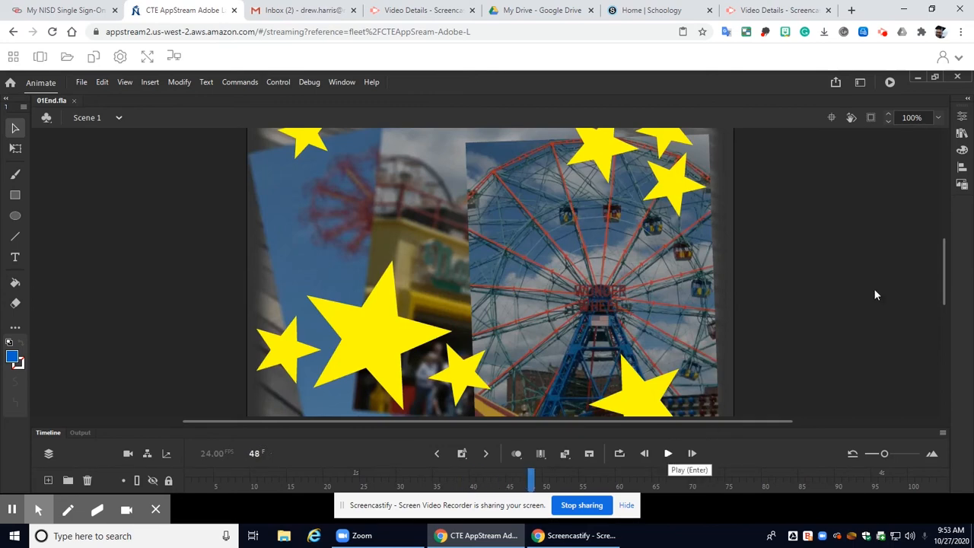
pyautogui.moveTo(516, 336)
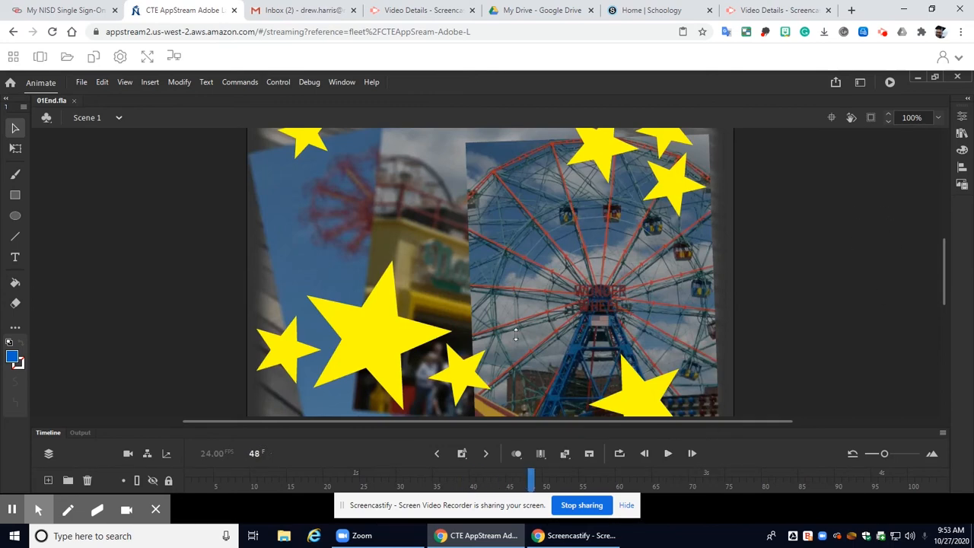
pyautogui.click(362, 343)
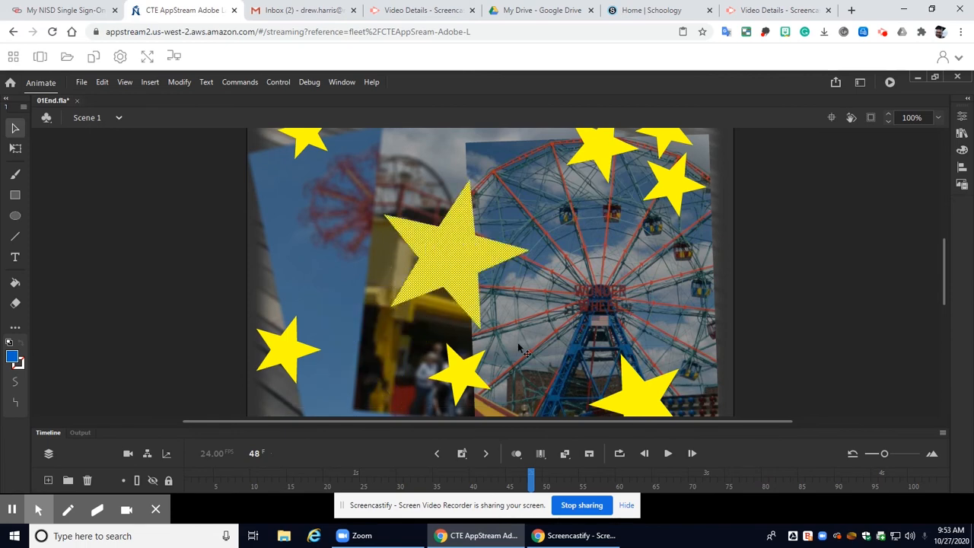
pyautogui.moveTo(560, 170)
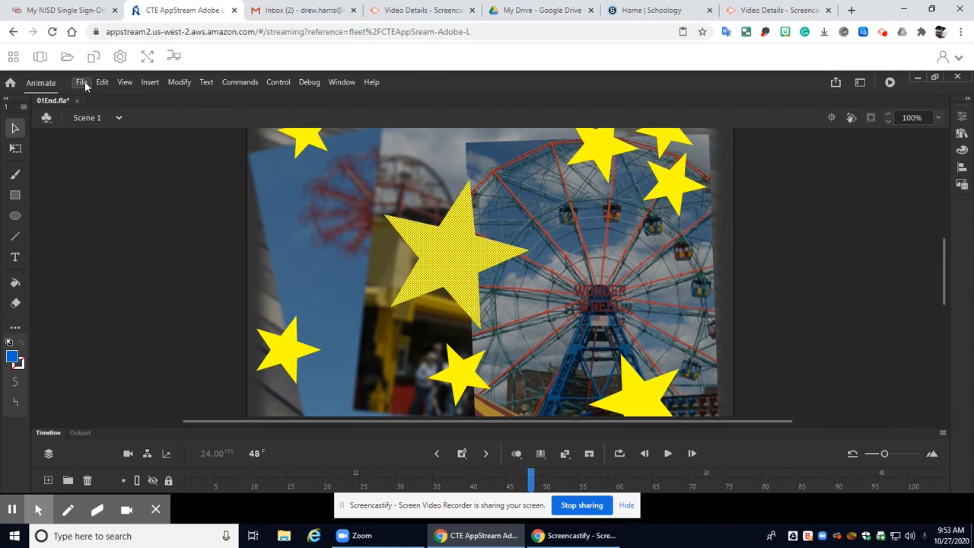
pyautogui.click(77, 82)
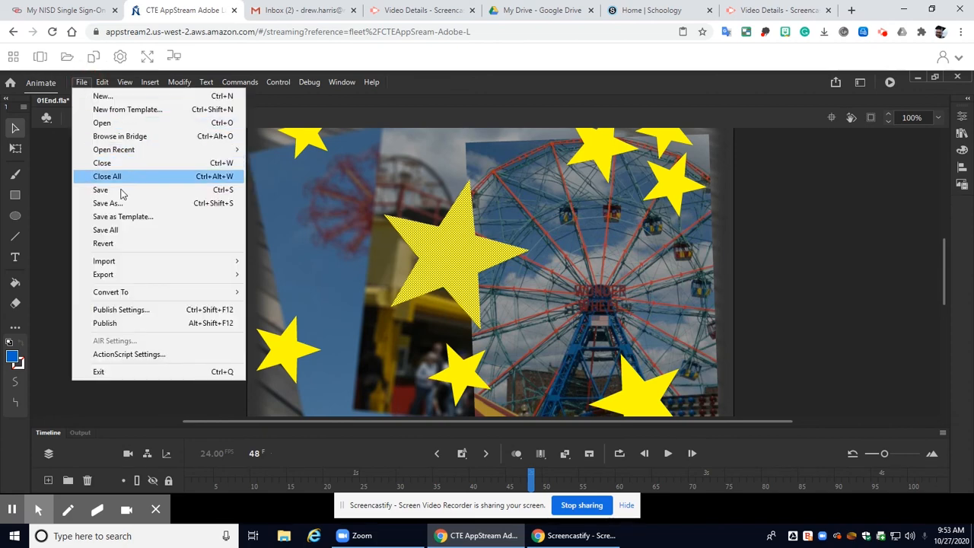